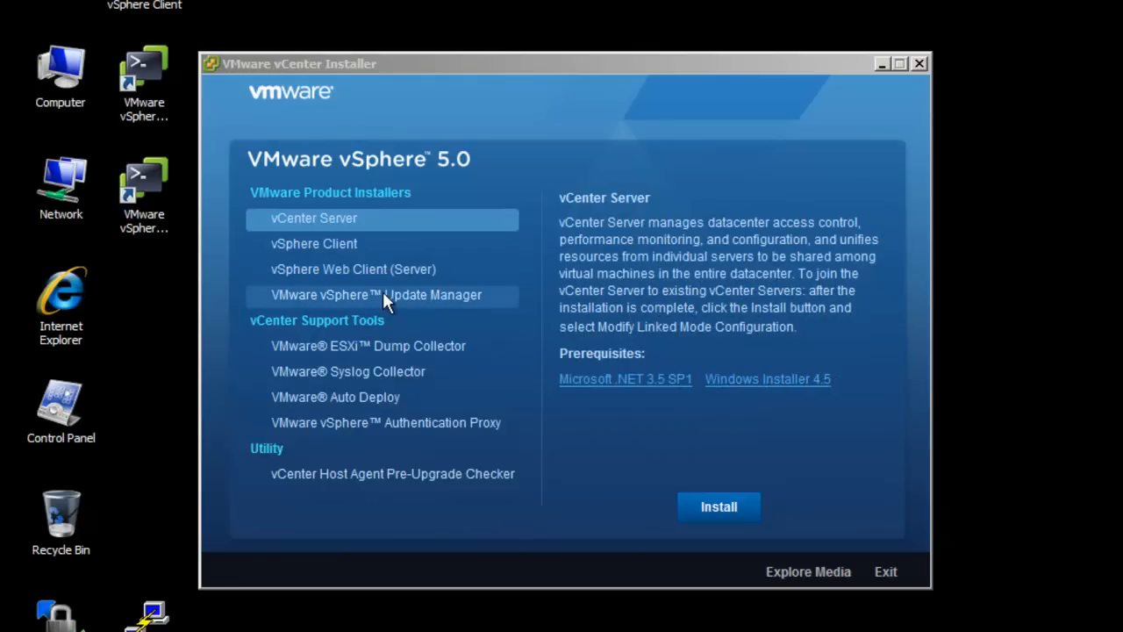
- Select VMware vSphere Update Manager in the vCenter Installer and launch its setup wizard
left_click(382, 295)
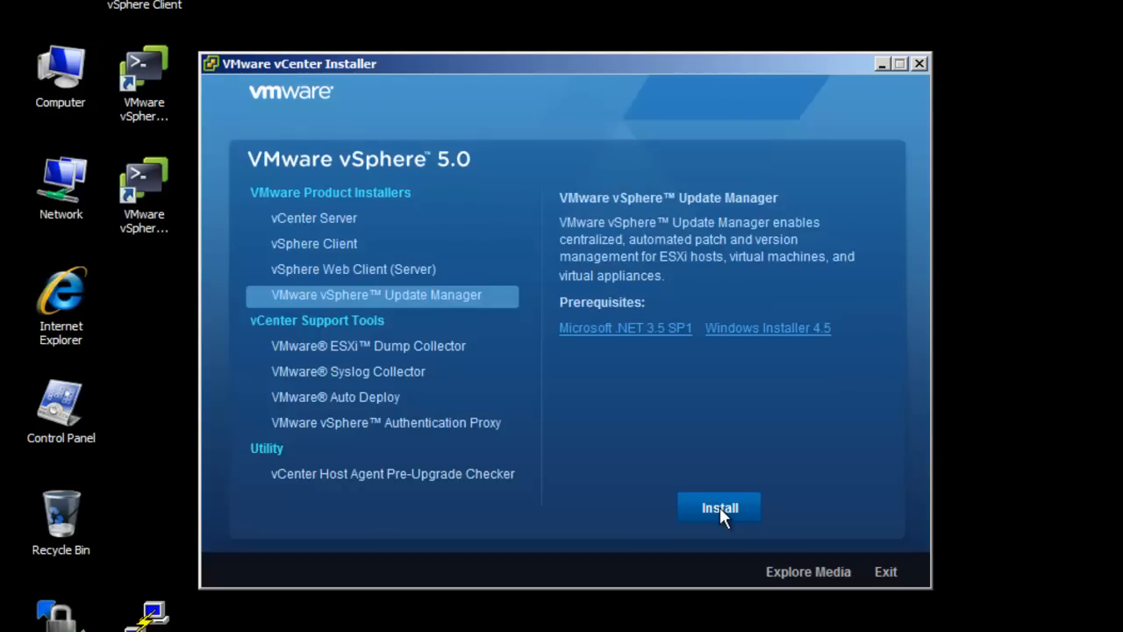
left_click(718, 507)
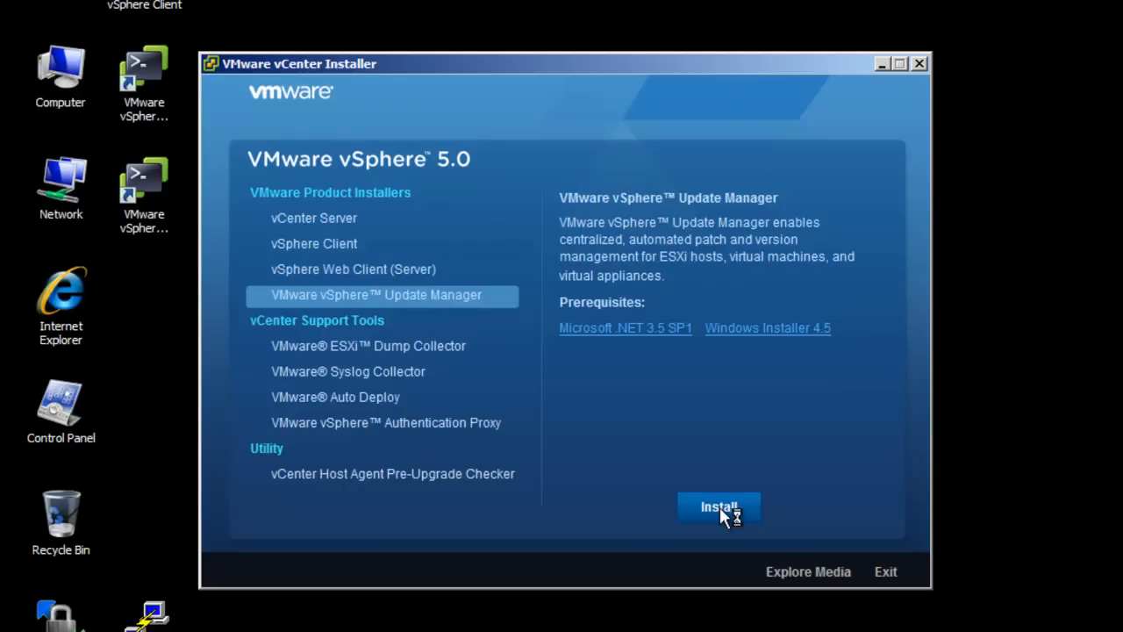
left_click(718, 508)
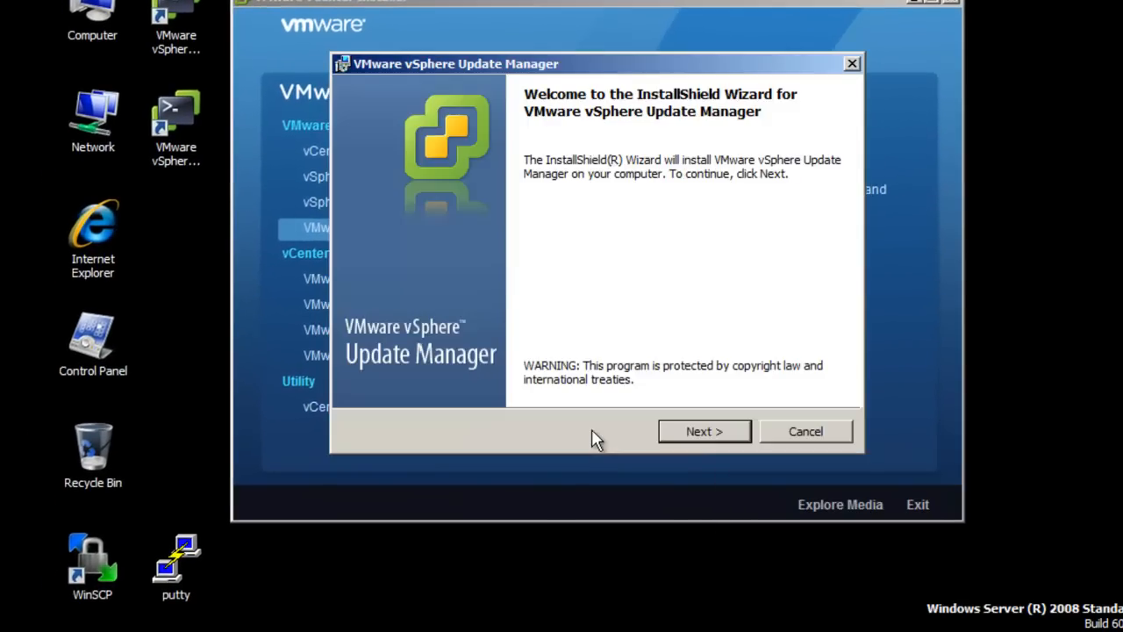
mouse_move(705, 432)
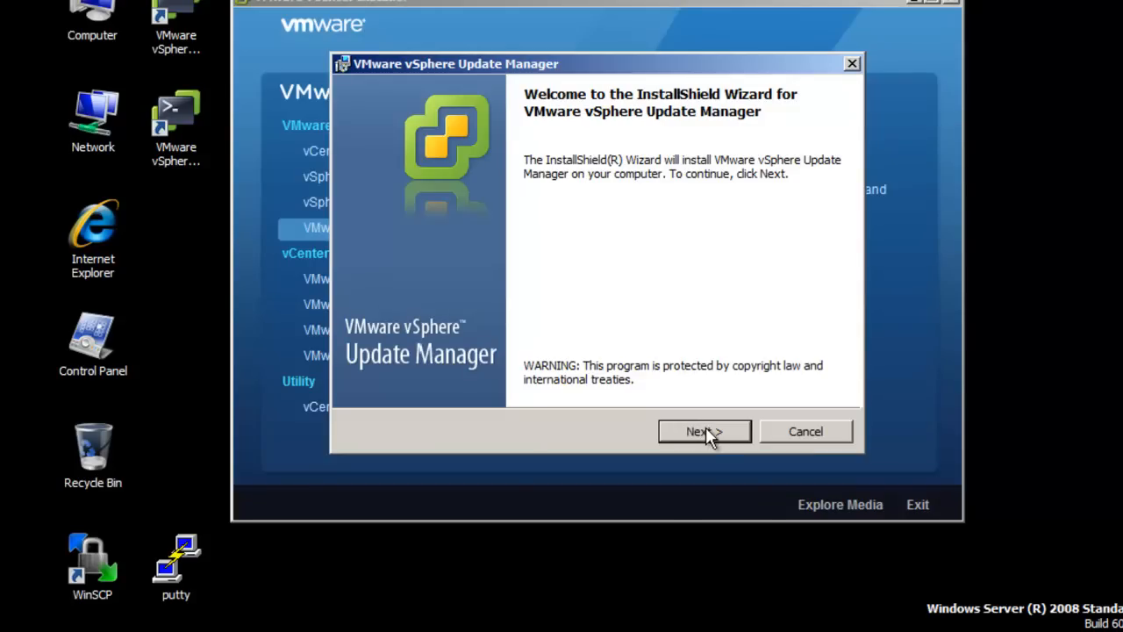
- Advance past welcome, patent agreement and support pages, keeping update downloads enabled
left_click(704, 431)
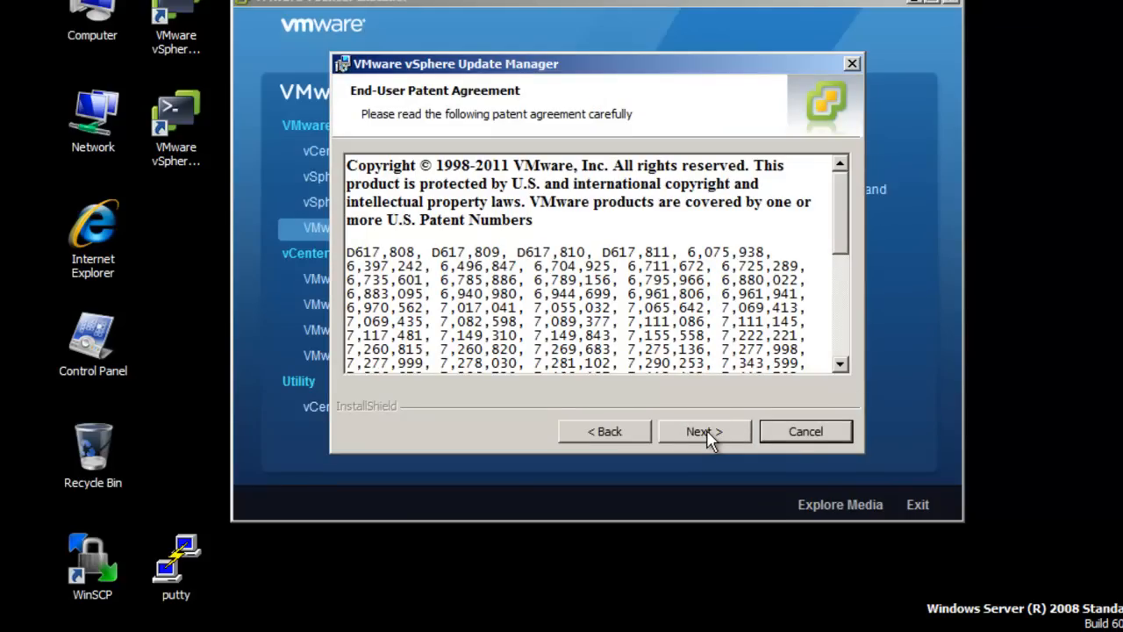
left_click(705, 431)
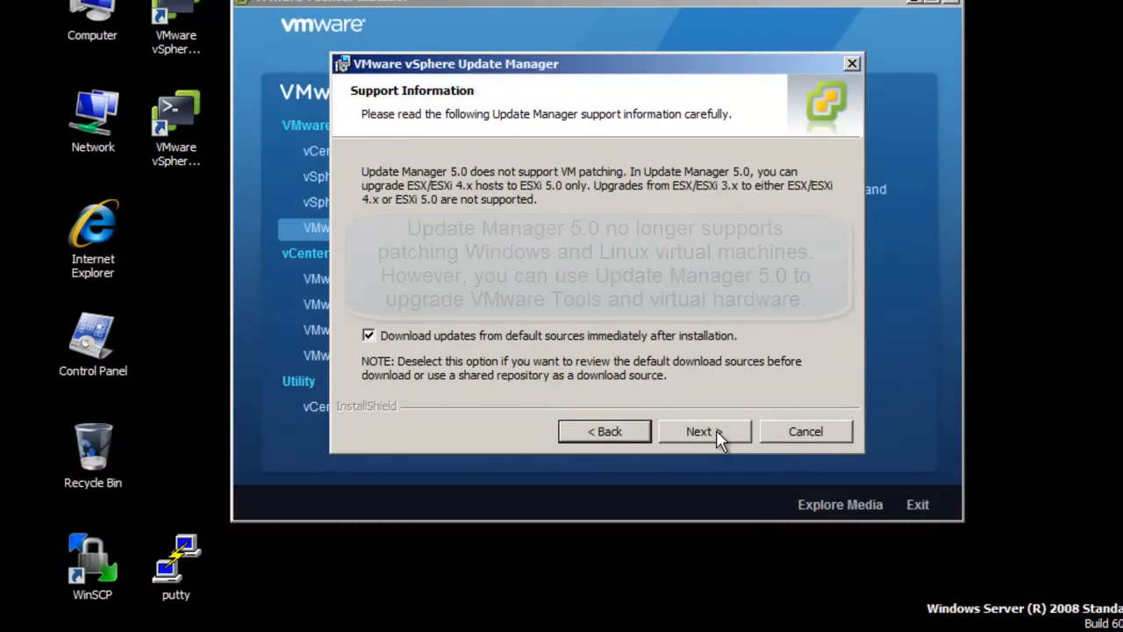
left_click(704, 431)
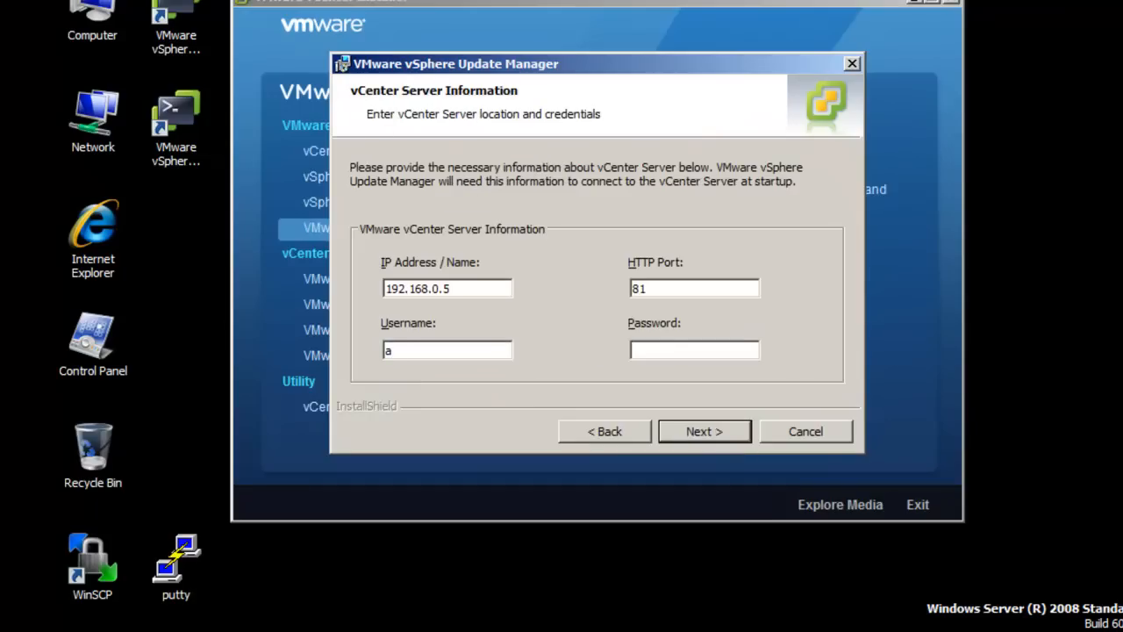
- Enter 'd\administra' credentials for vCenter Server 192.168.0.5 and confirm the connection
type("d\\administr")
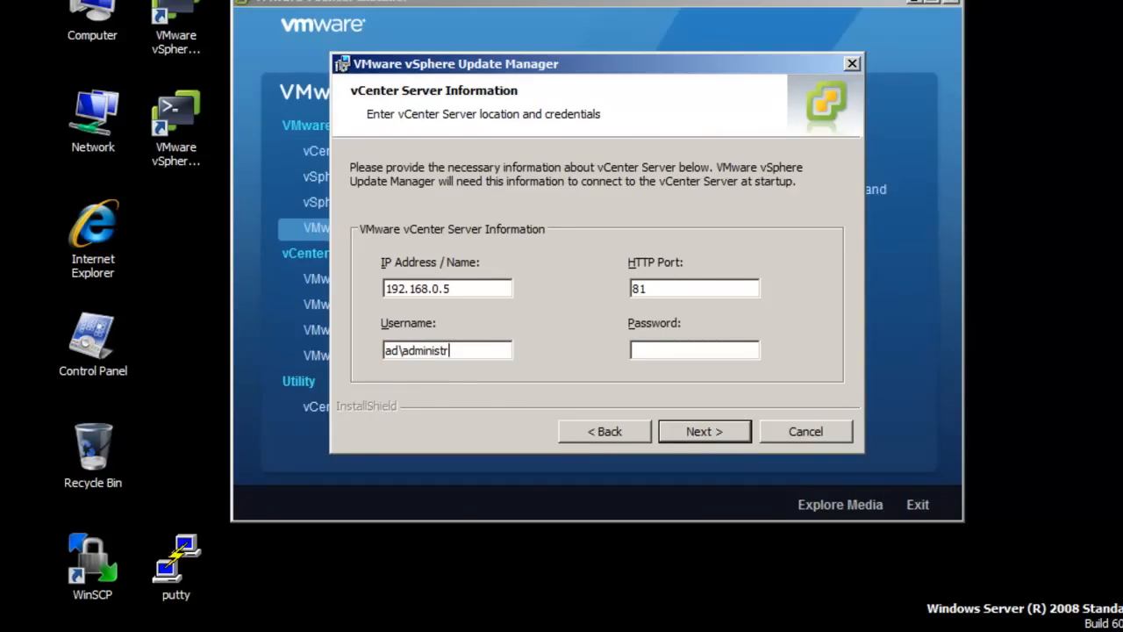
type("ator")
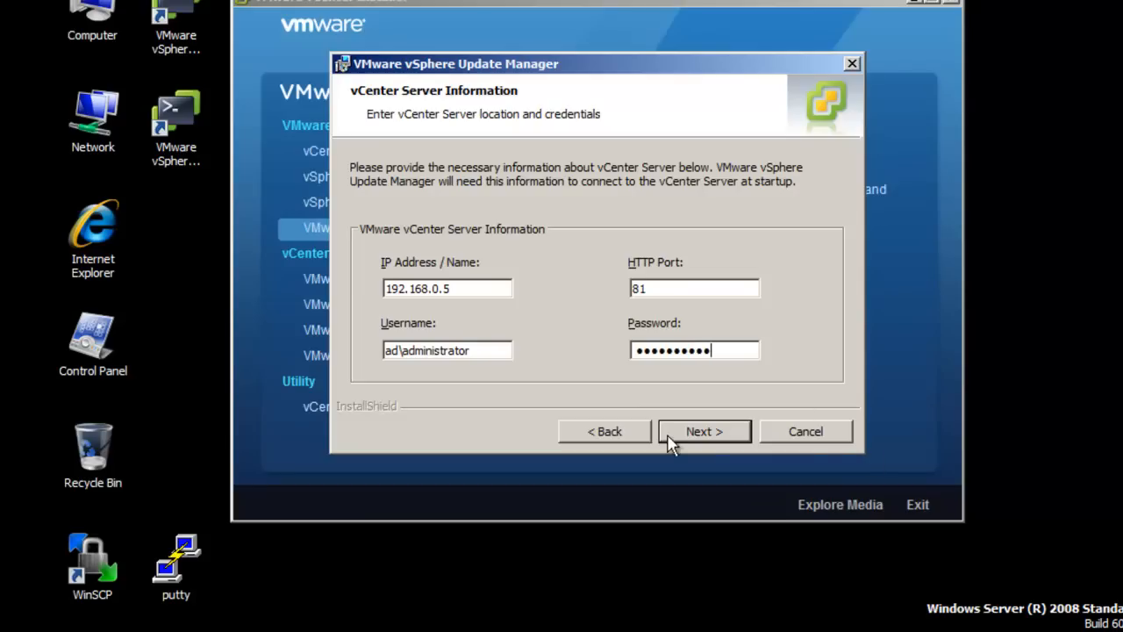
left_click(703, 430)
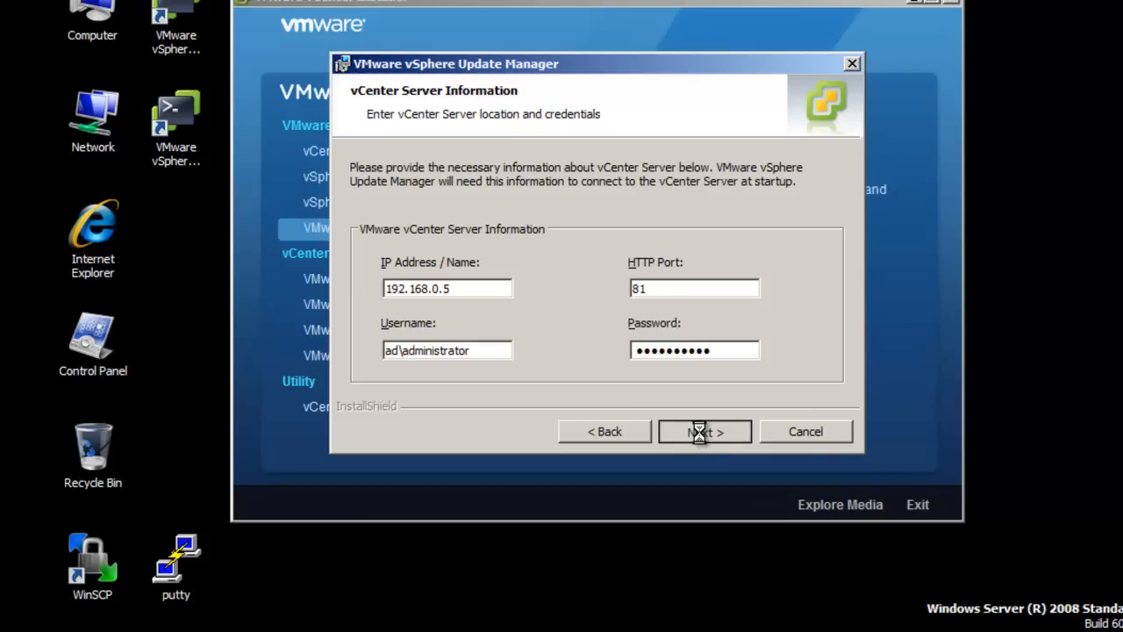
left_click(705, 431)
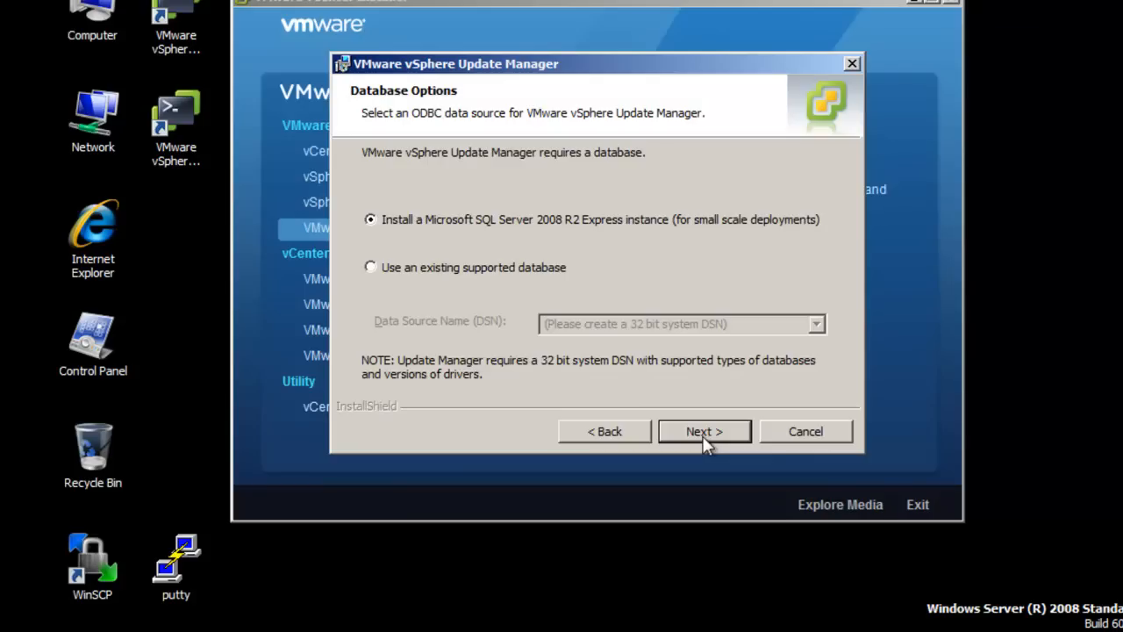
- Keep SQL Server 2008 R2 Express, default ports and default folders, then install
left_click(704, 431)
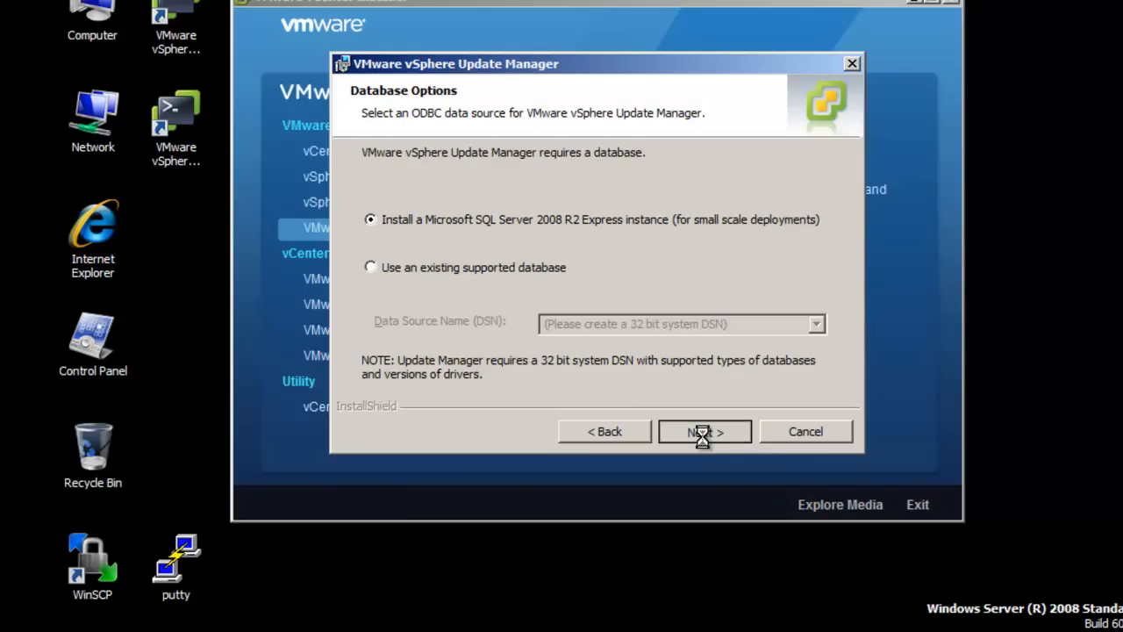
left_click(703, 431)
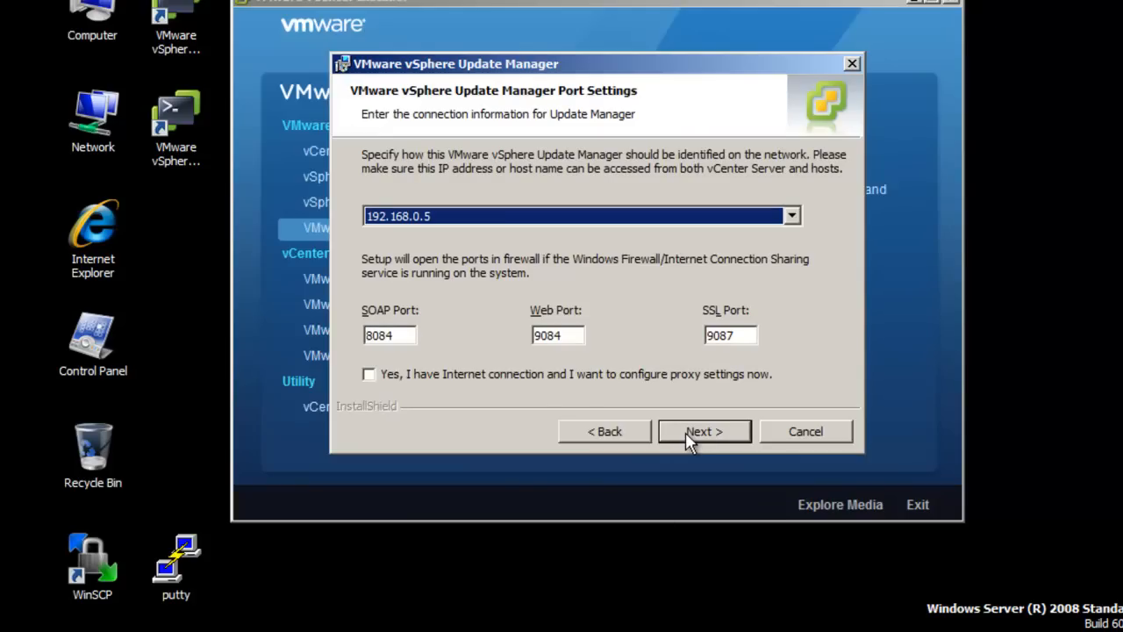
left_click(704, 430)
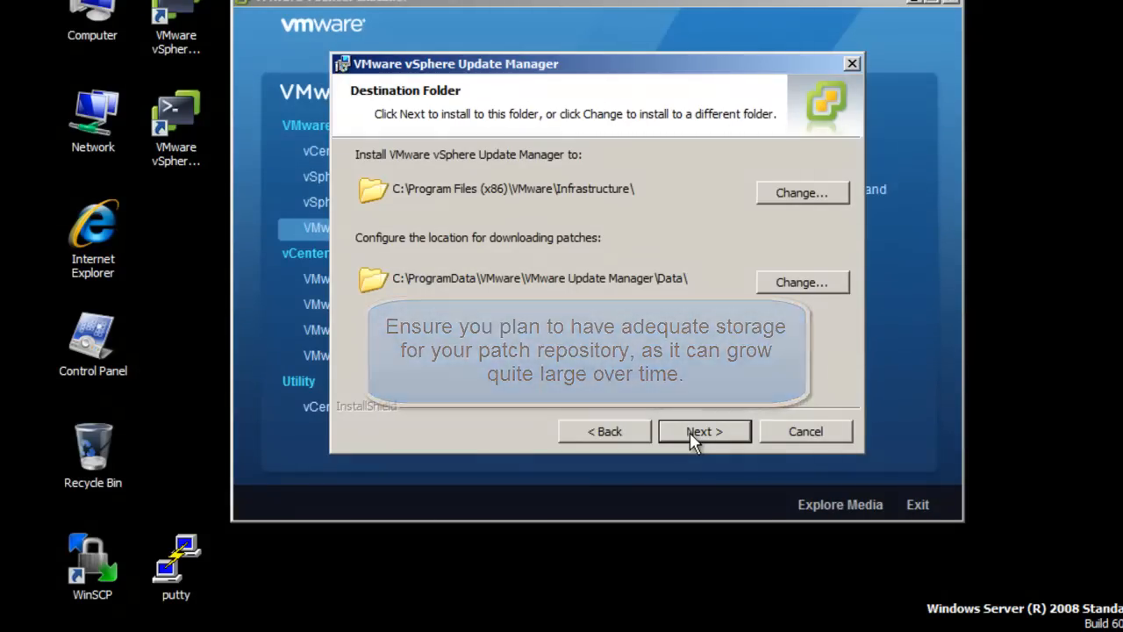
left_click(704, 431)
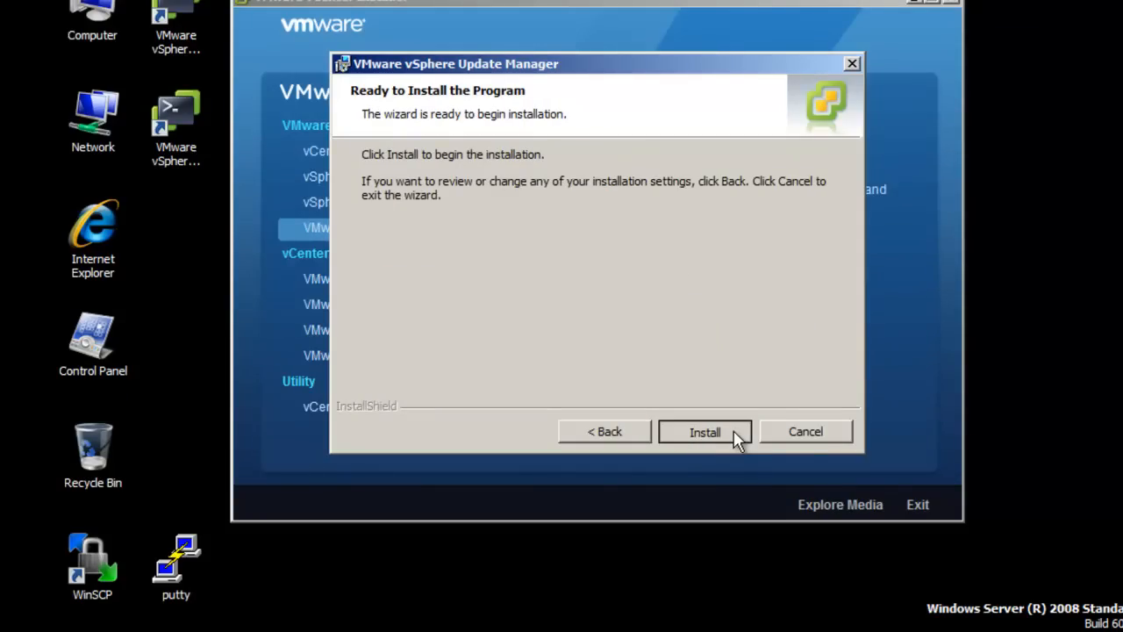
left_click(704, 432)
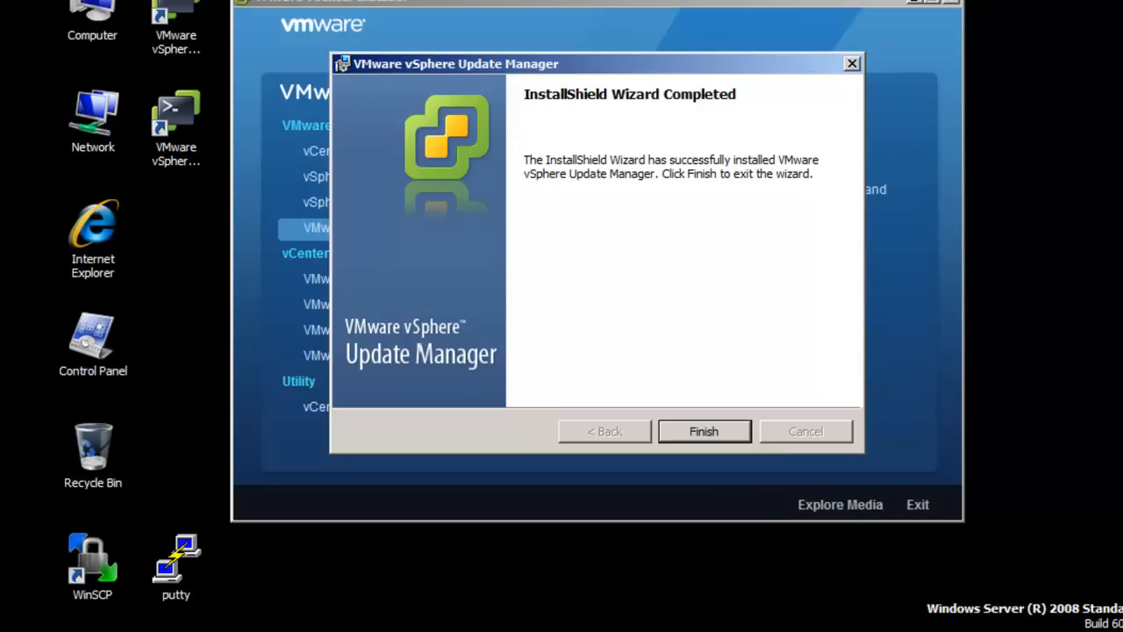
- Finish the installer and log in to vcenter50.ad.srt.local with Windows session credentials
left_click(703, 430)
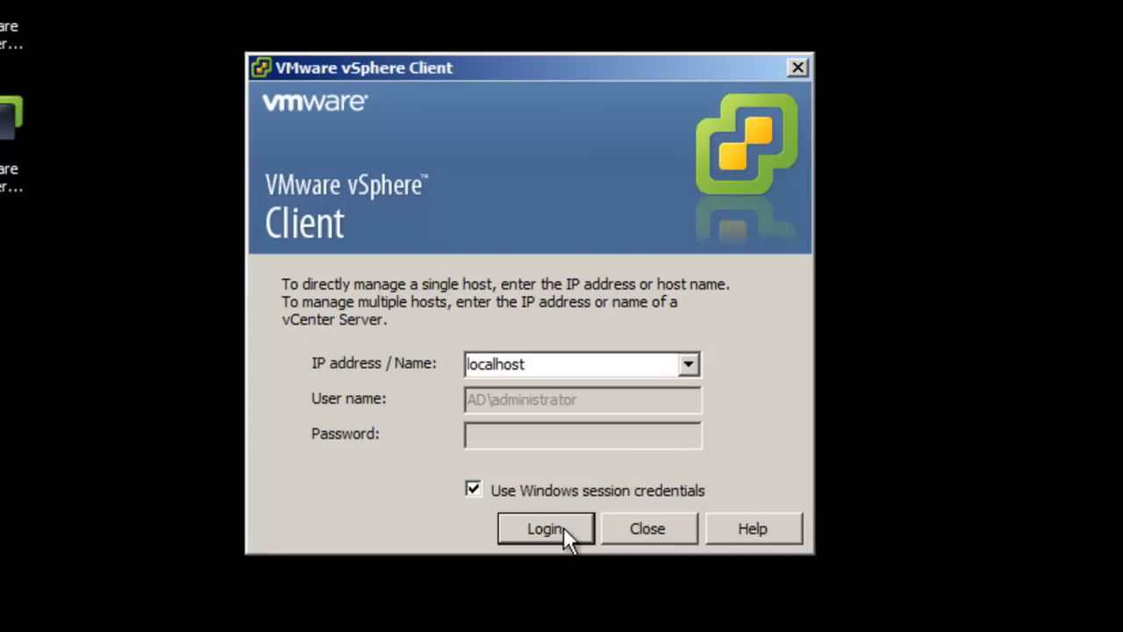
left_click(545, 528)
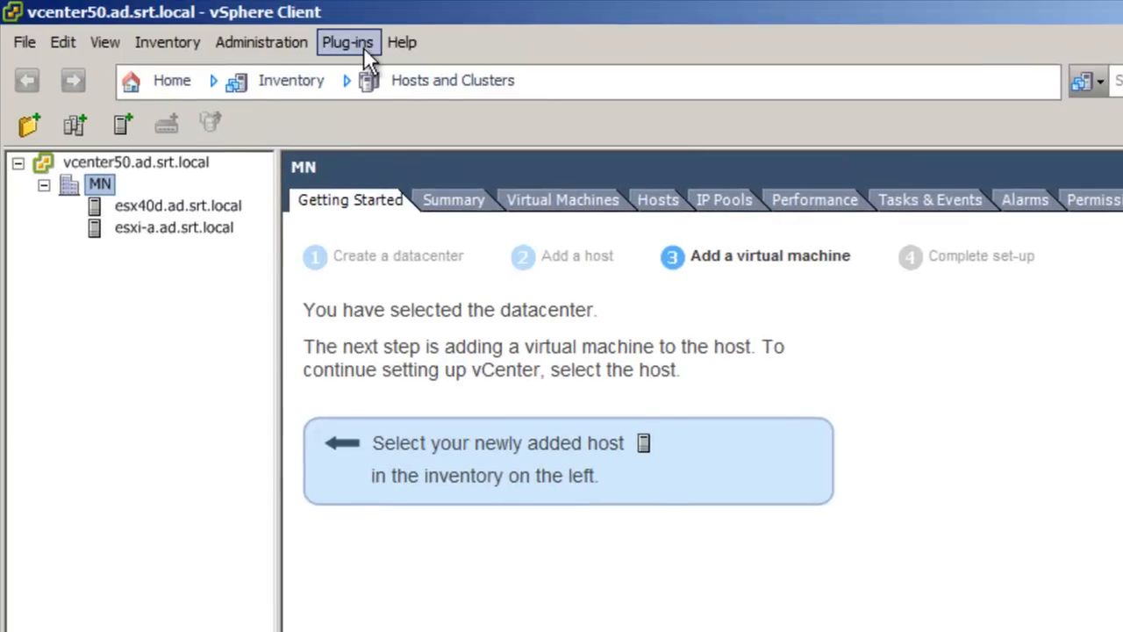
- Install the Update Manager Client plug-in from Plug-in Manager in English, then close the manager
left_click(347, 42)
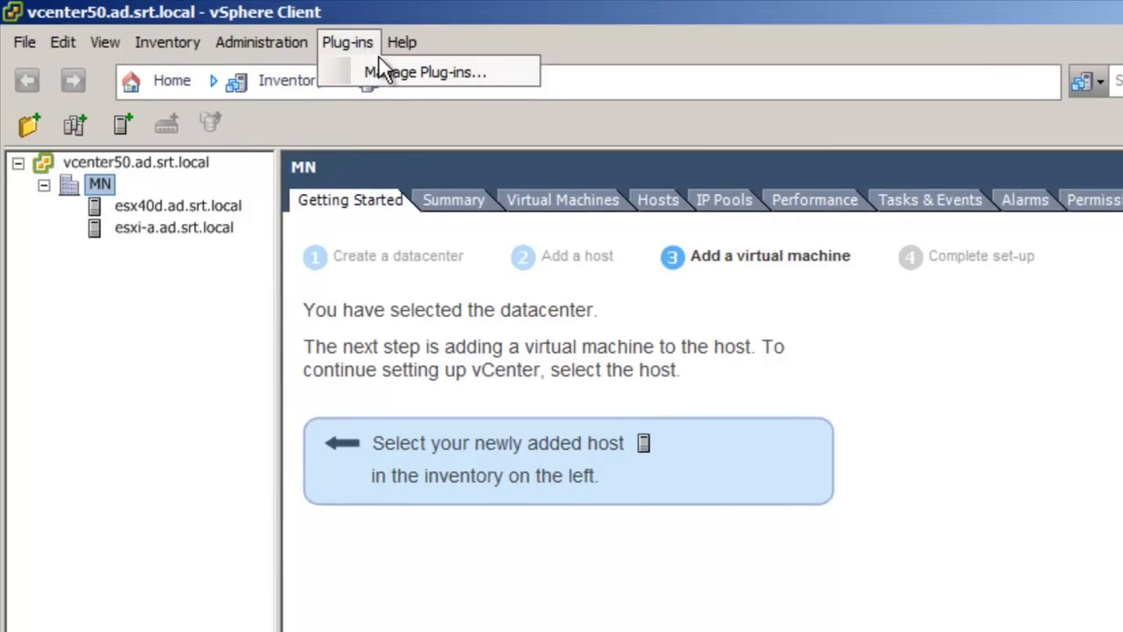
left_click(422, 72)
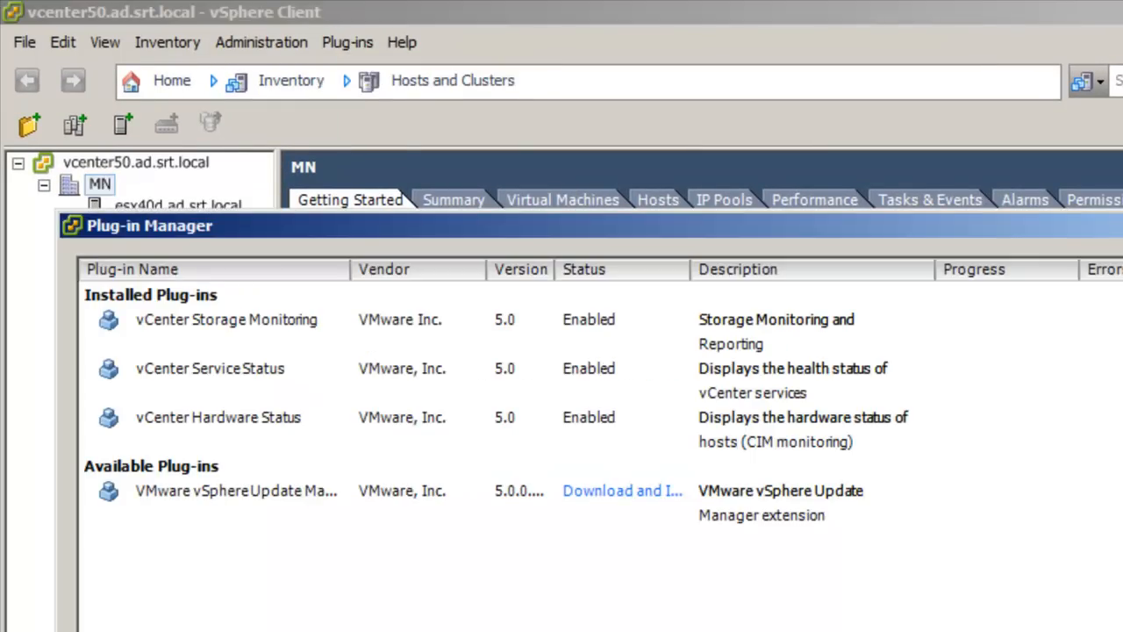
mouse_move(626, 525)
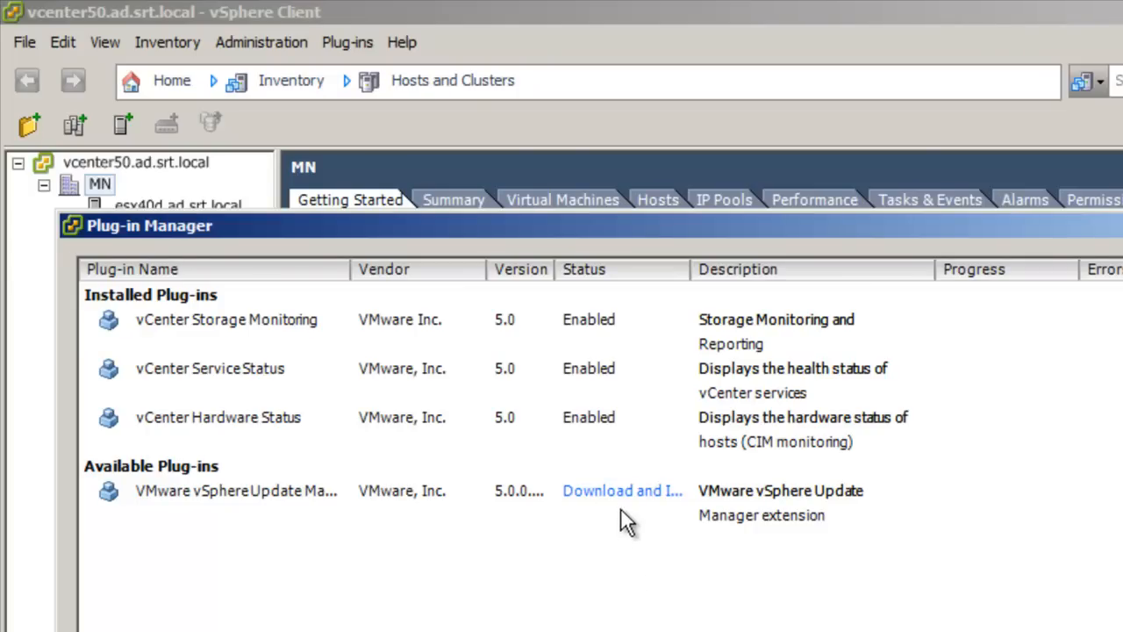
left_click(620, 490)
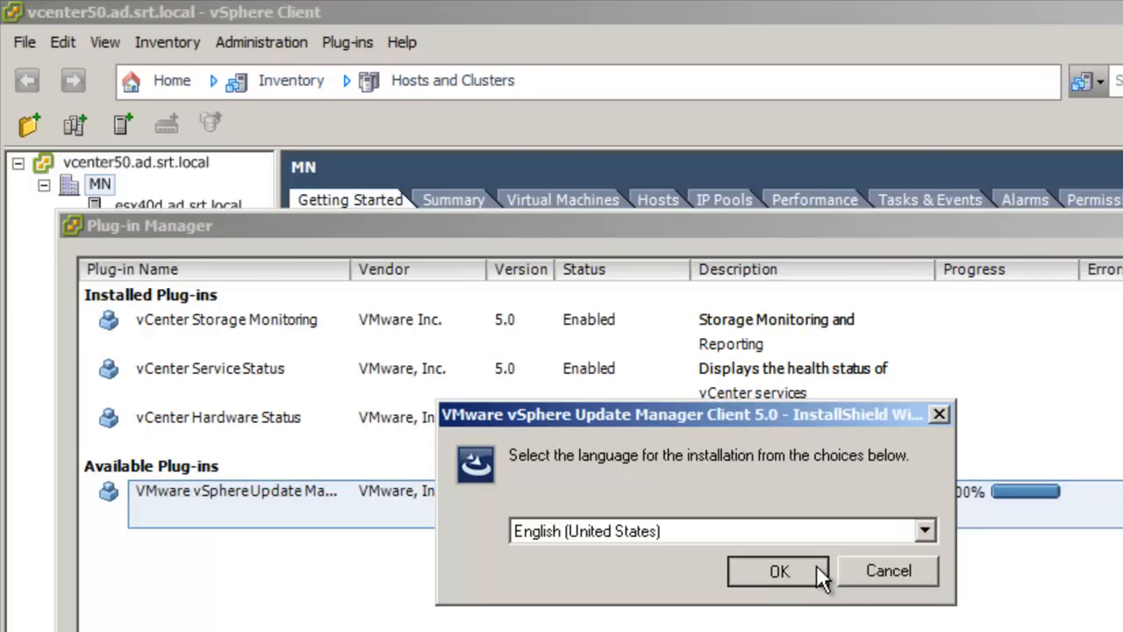
left_click(780, 571)
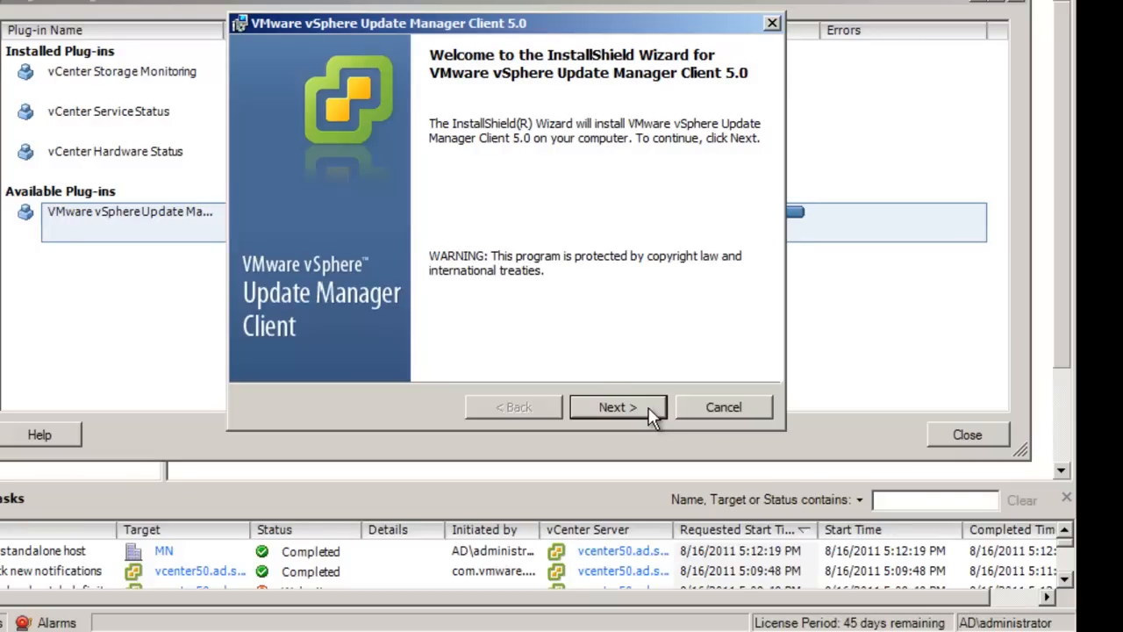
left_click(617, 406)
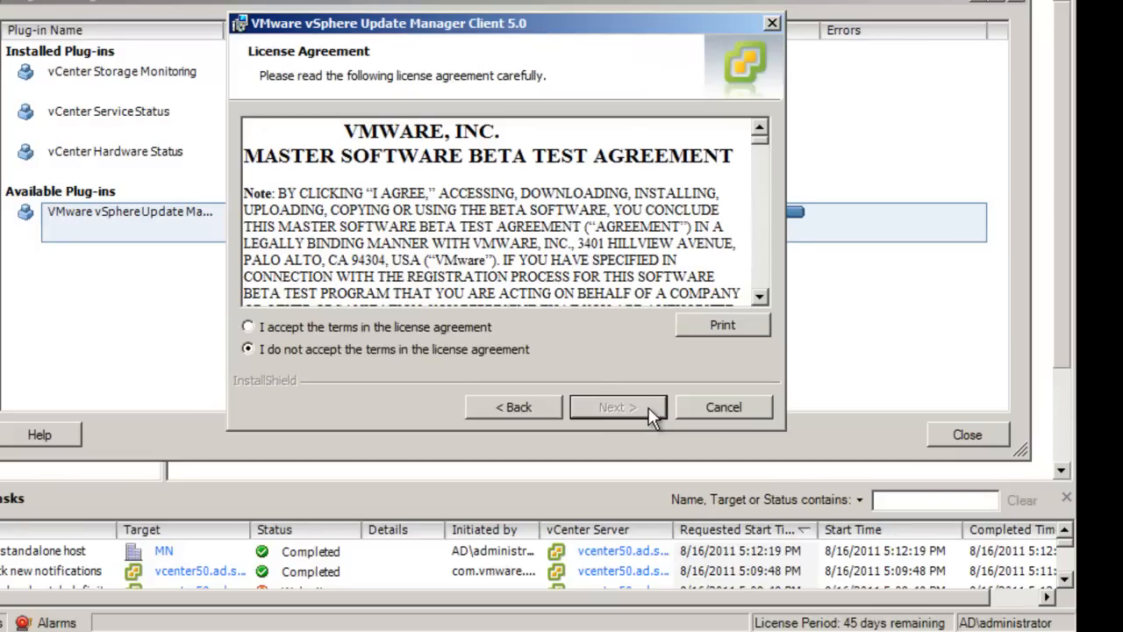
mouse_move(430, 338)
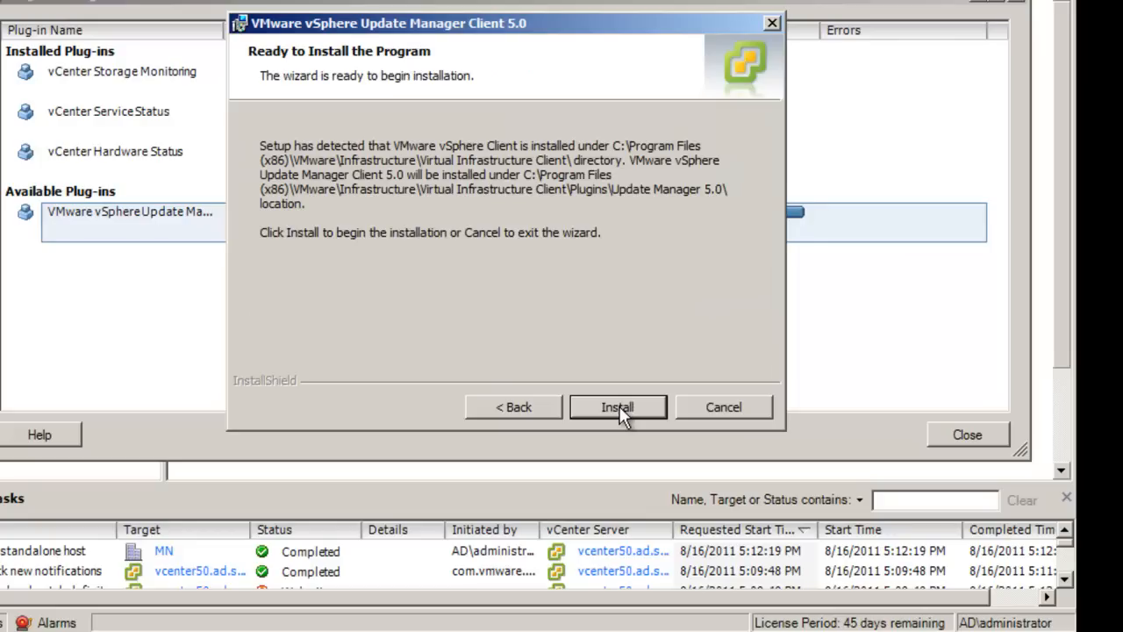
left_click(617, 406)
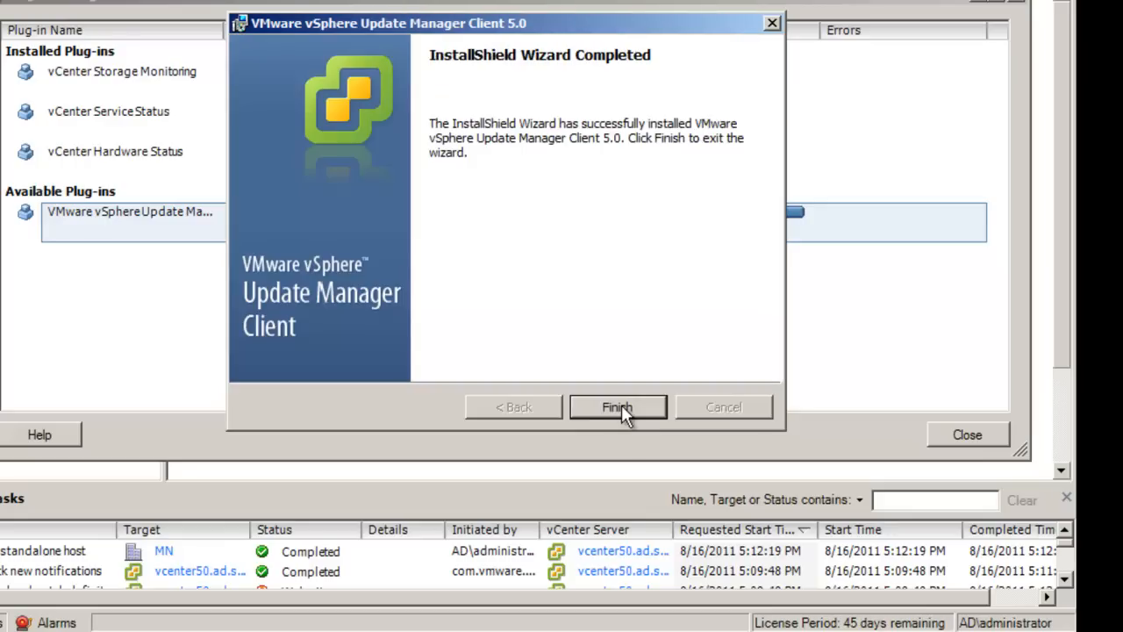
left_click(616, 407)
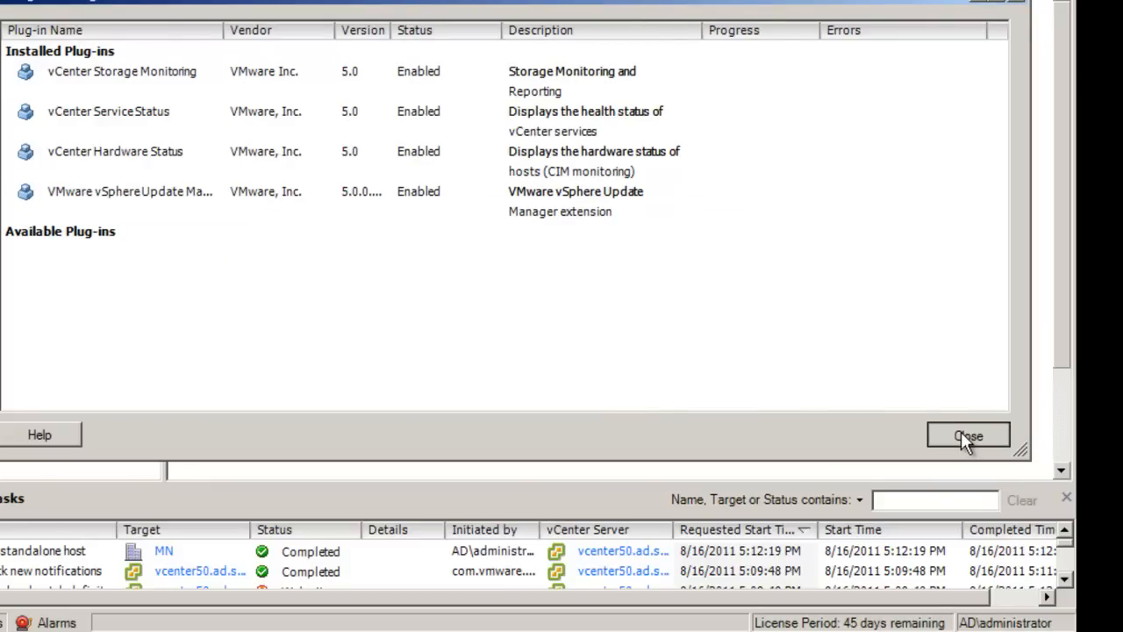
left_click(970, 434)
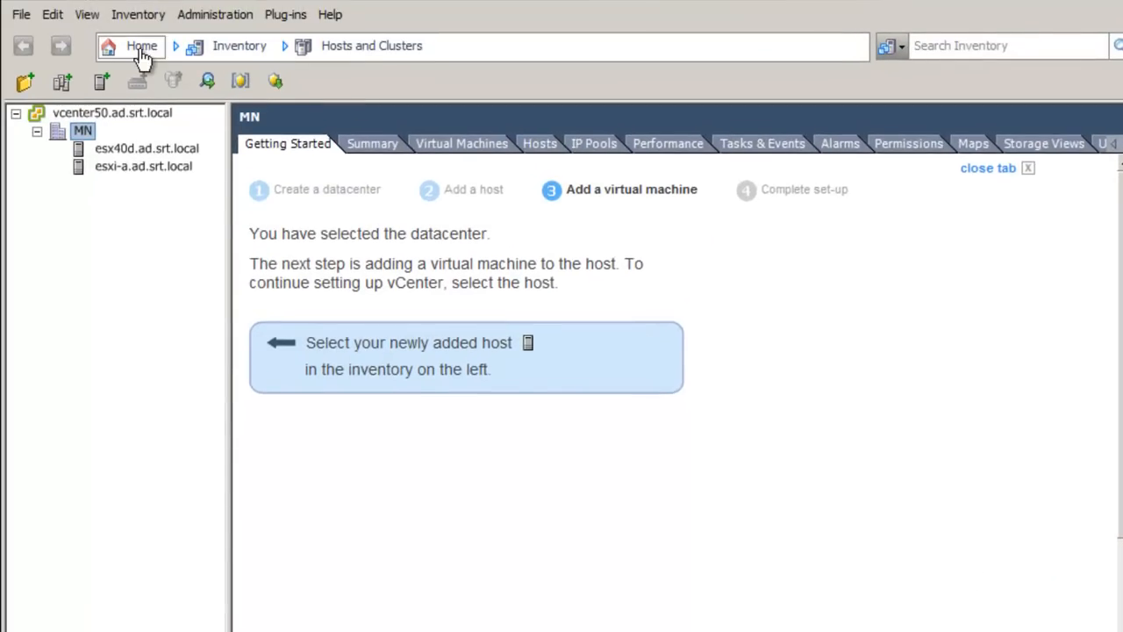
- Return to the vSphere Client Home page showing Solutions and Applications
left_click(141, 46)
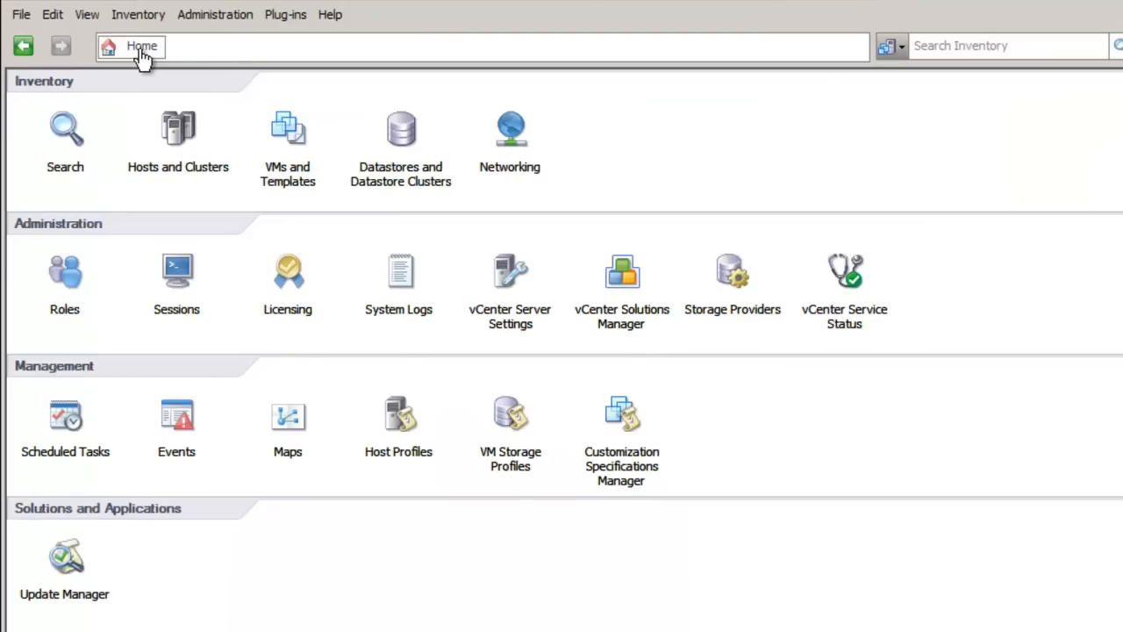
mouse_move(74, 477)
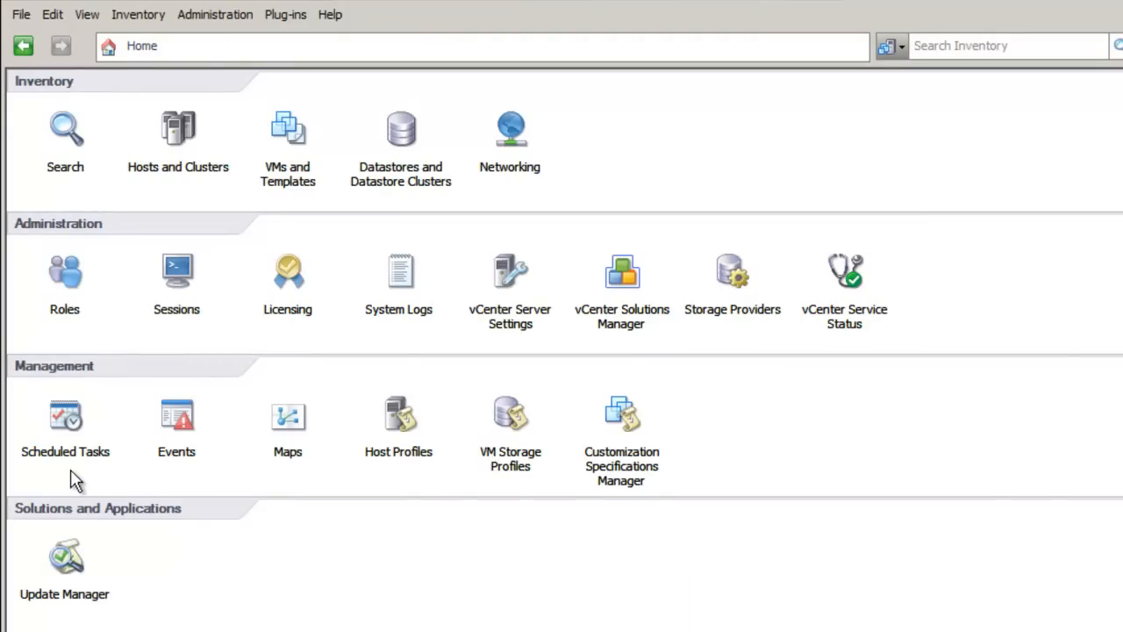
mouse_move(71, 557)
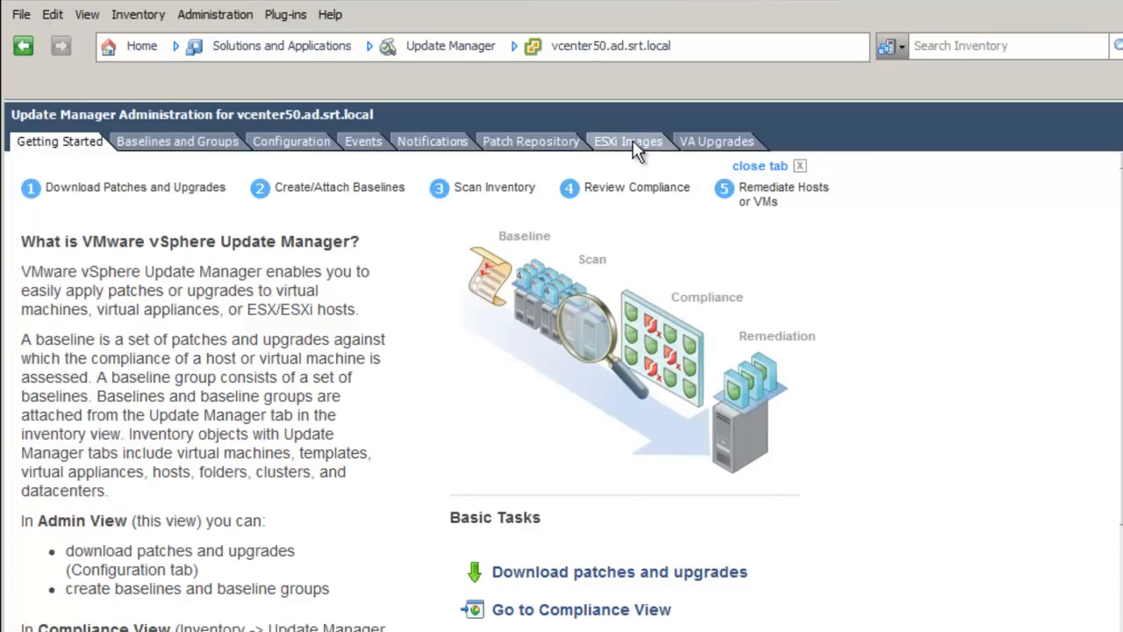
- Import the VMvisor ESXi 5.0 ISO from E:\software\ESXi-Import on the ESXi Images tab
left_click(629, 141)
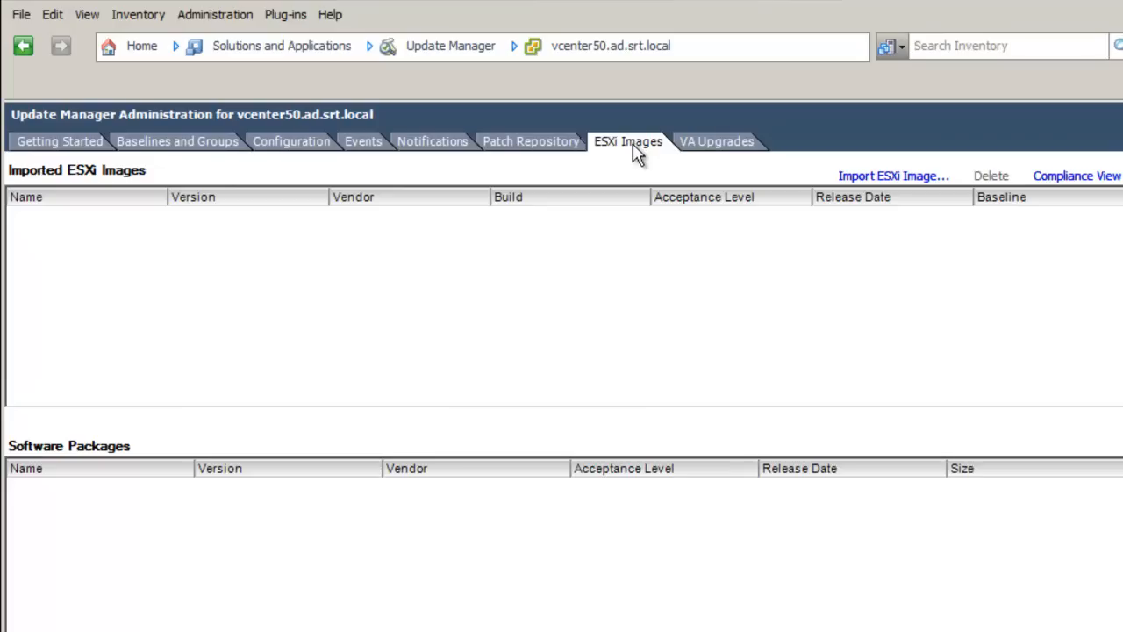
mouse_move(883, 180)
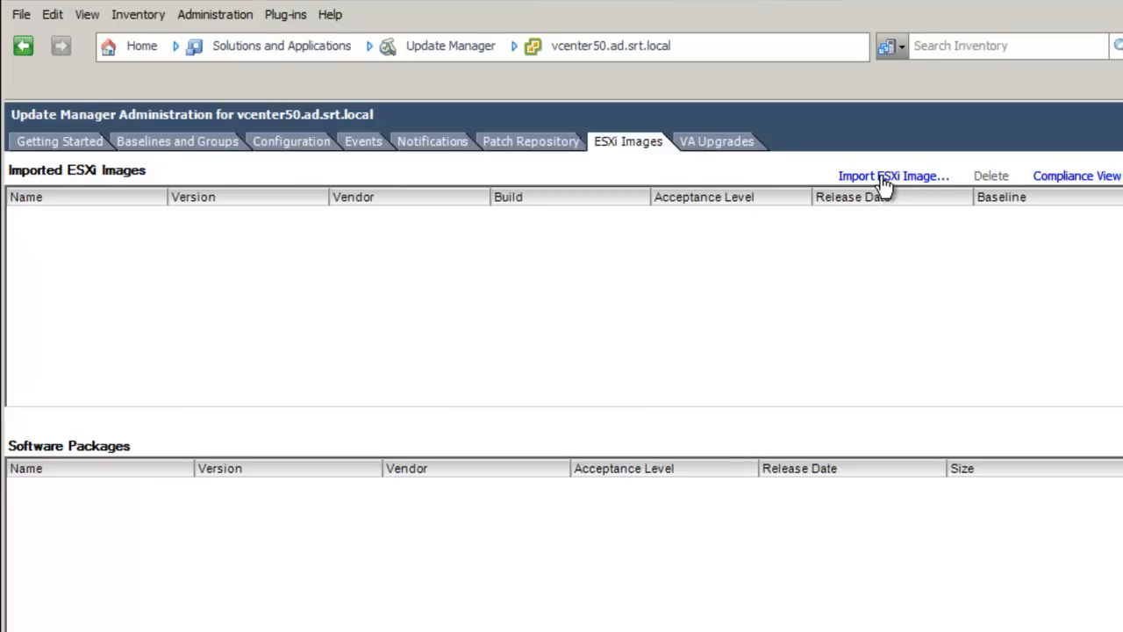
left_click(893, 175)
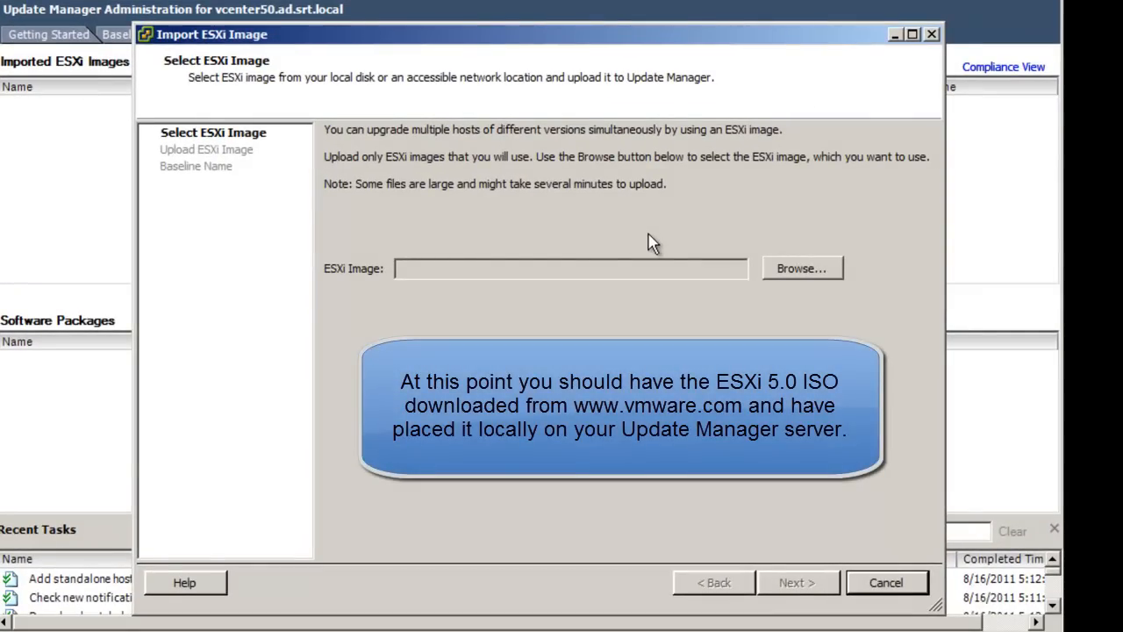
mouse_move(808, 271)
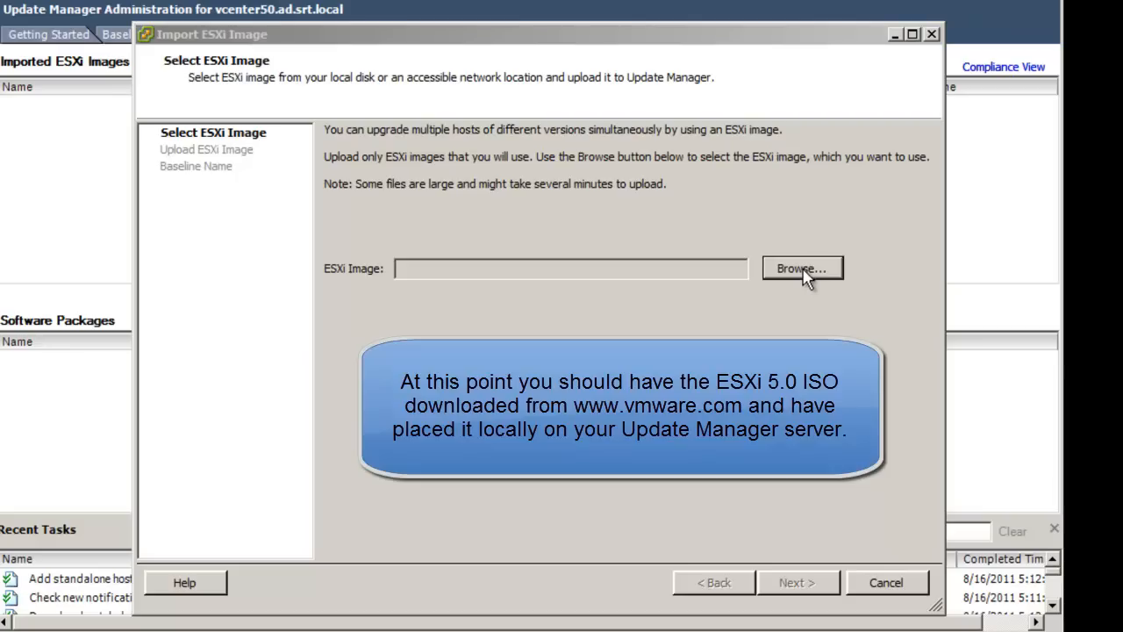
left_click(802, 267)
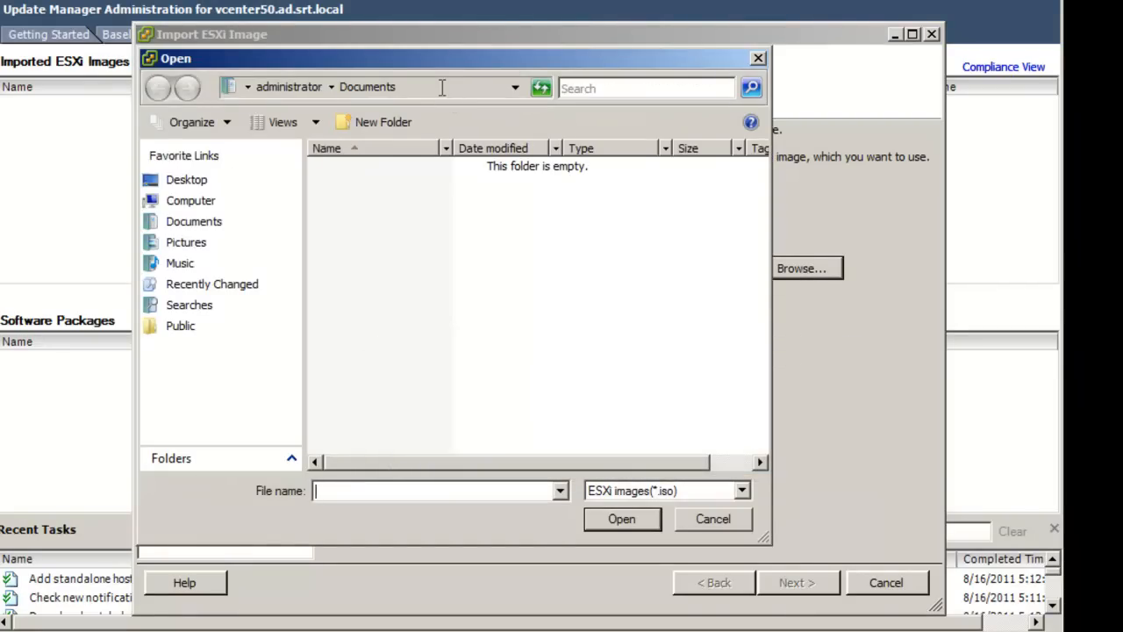
type("e:\\s")
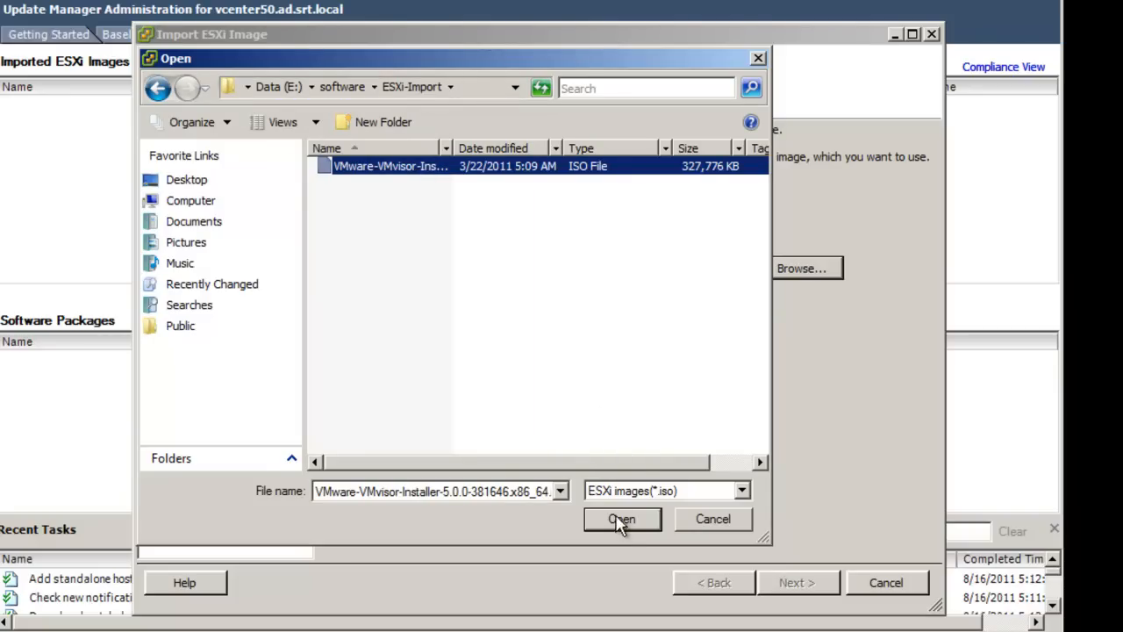
left_click(621, 518)
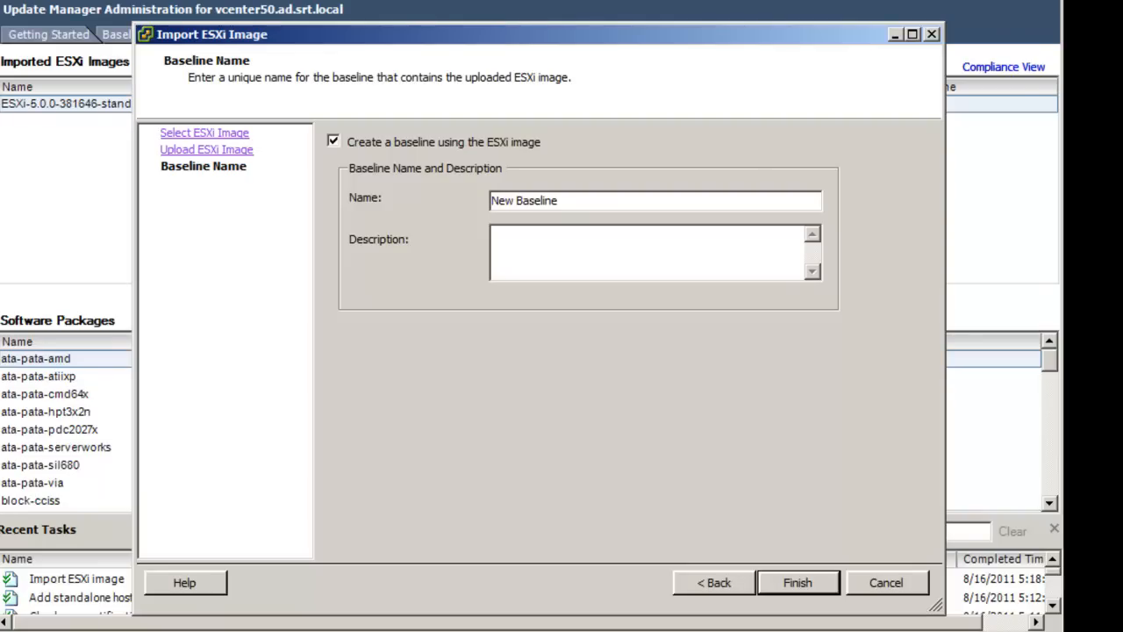
- Replace the default 'New Baseline' name with an ESXi upgrade baseline name
left_click(567, 201)
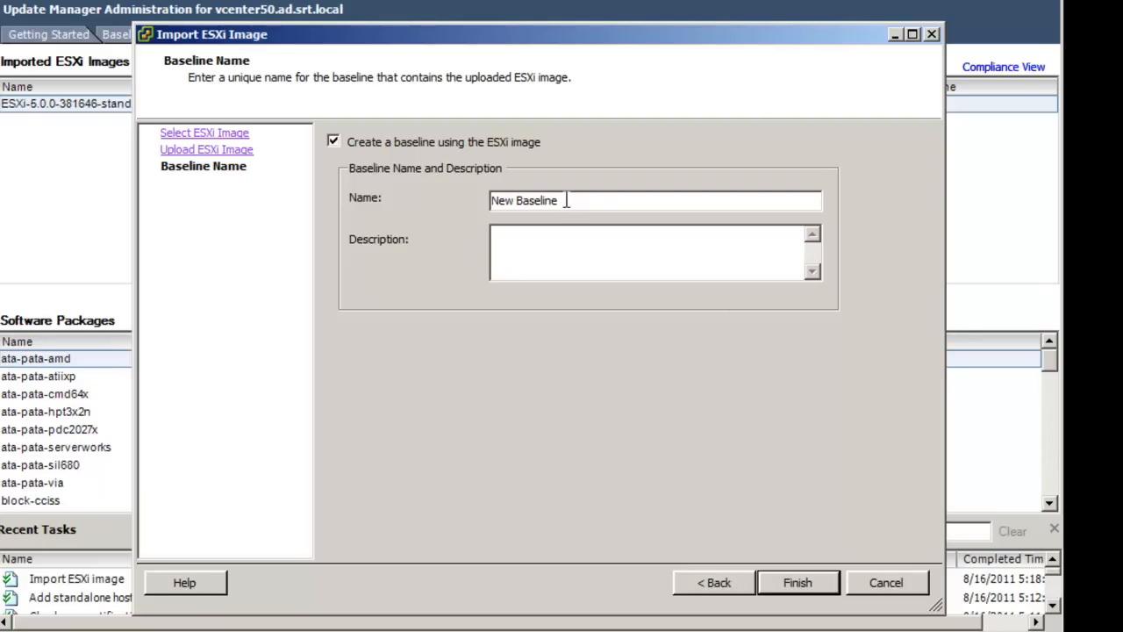
key("BackSpace")
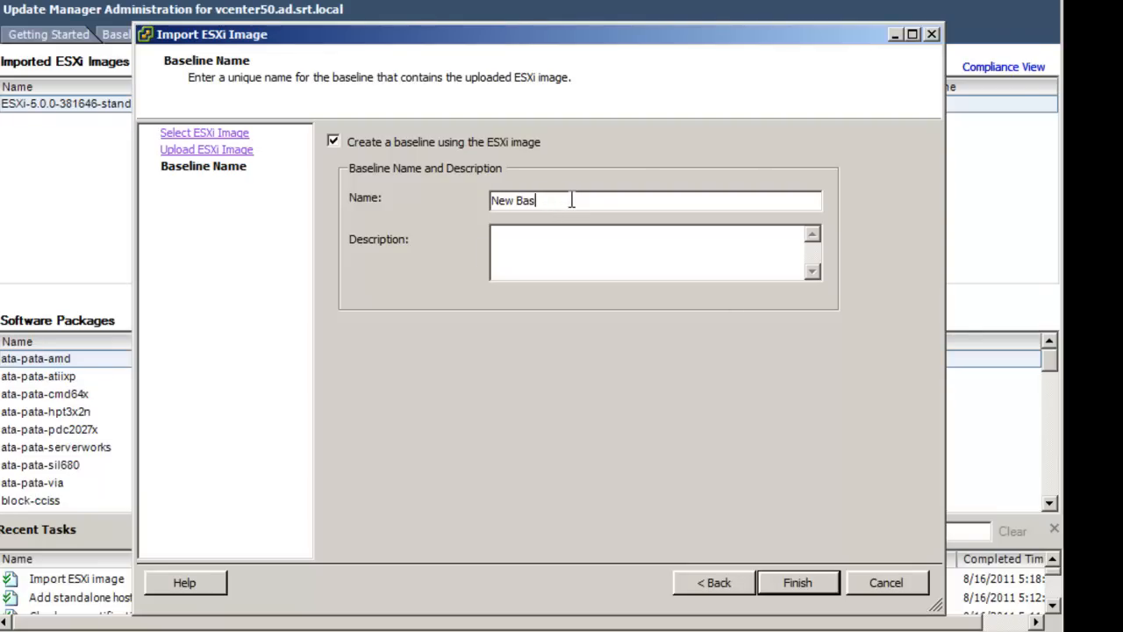
type("ESXi 5.0")
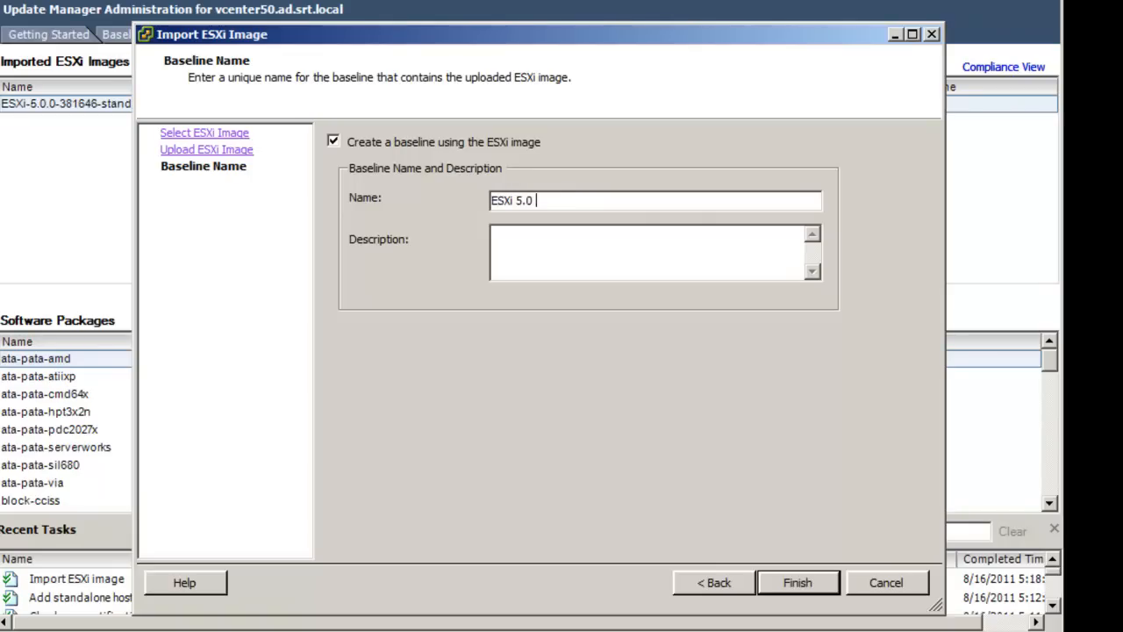
type("Upgrade")
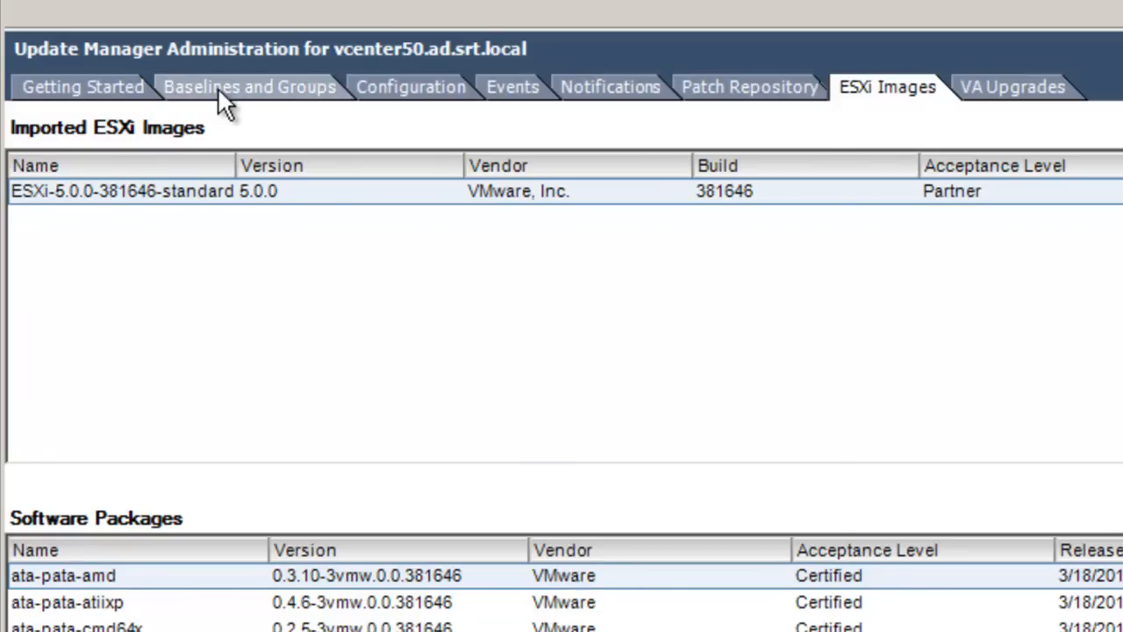
- Open Baselines and Groups and switch to the MN datacenter's Compliance View
left_click(249, 87)
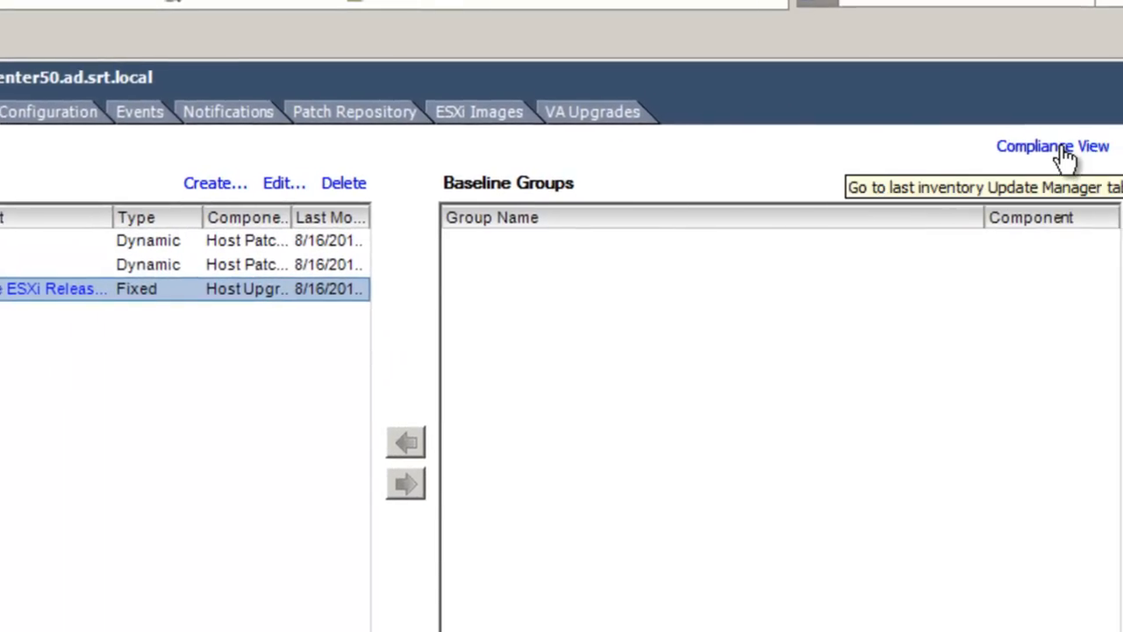
left_click(1053, 146)
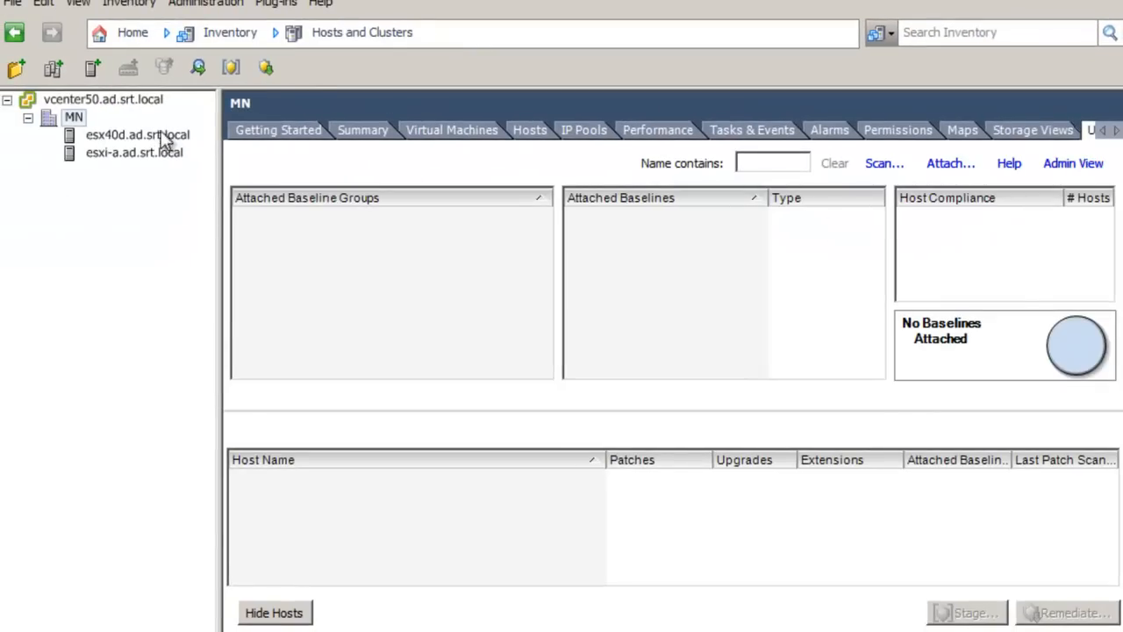
mouse_move(148, 146)
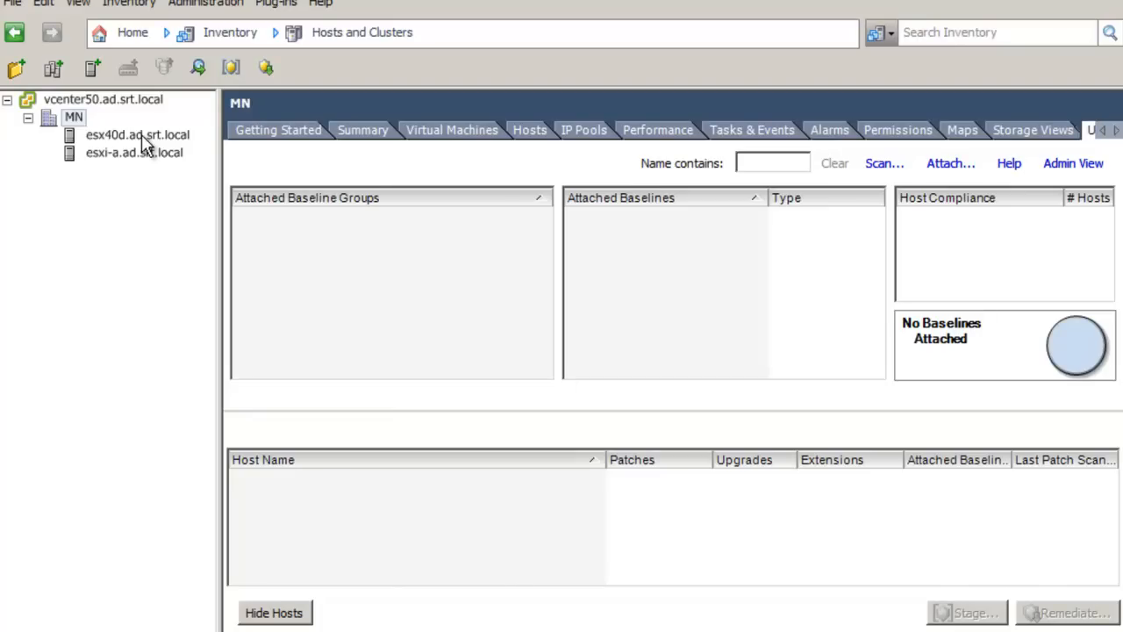
- On host esx40d.ad.srt.local's Update Manager tab, attach the ESXi 5.0 Upgrade Baseline
left_click(131, 135)
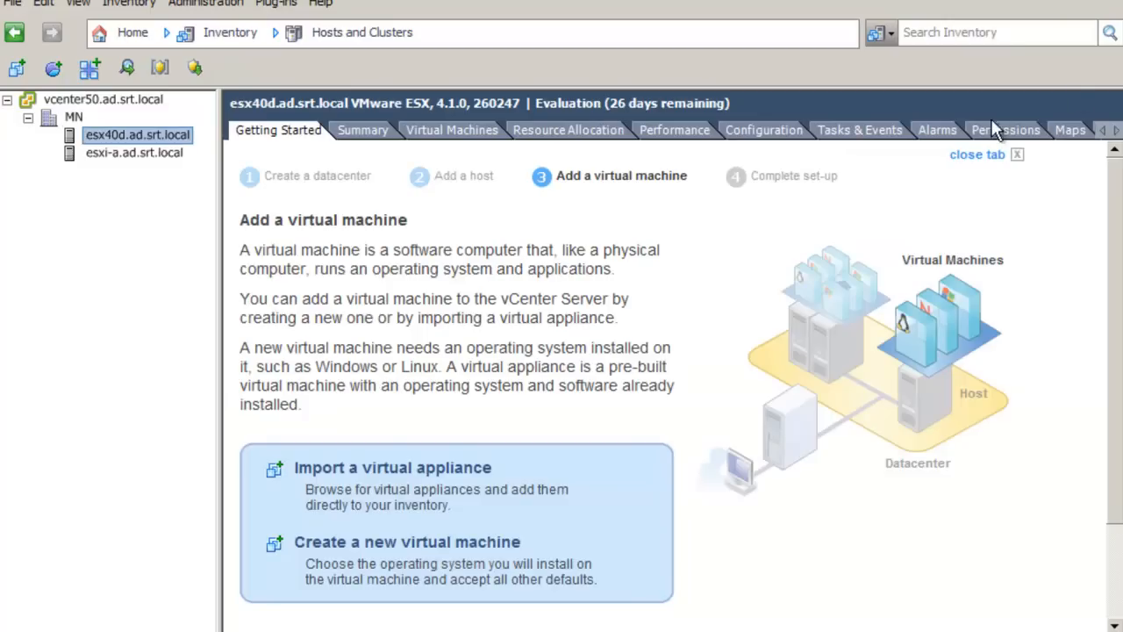
left_click(1110, 129)
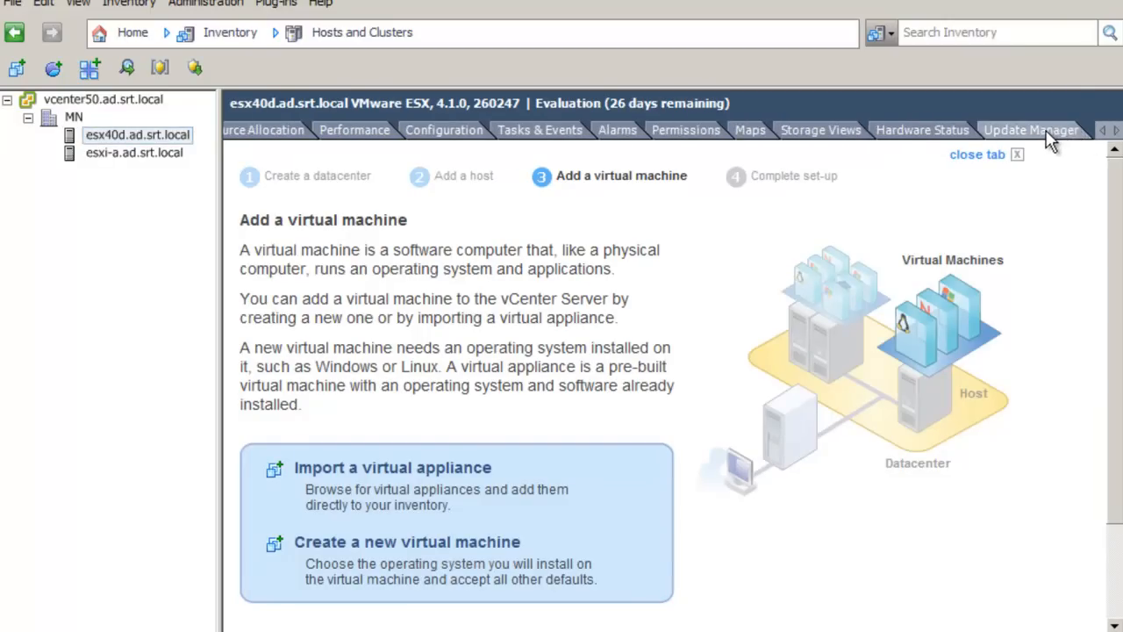
left_click(1032, 130)
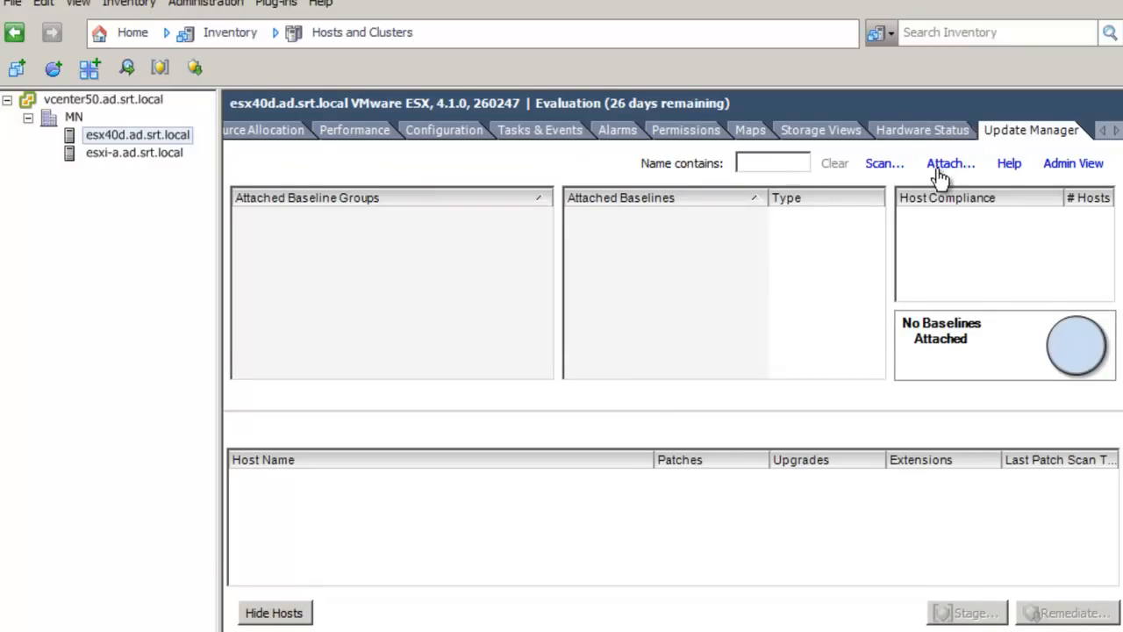
left_click(949, 163)
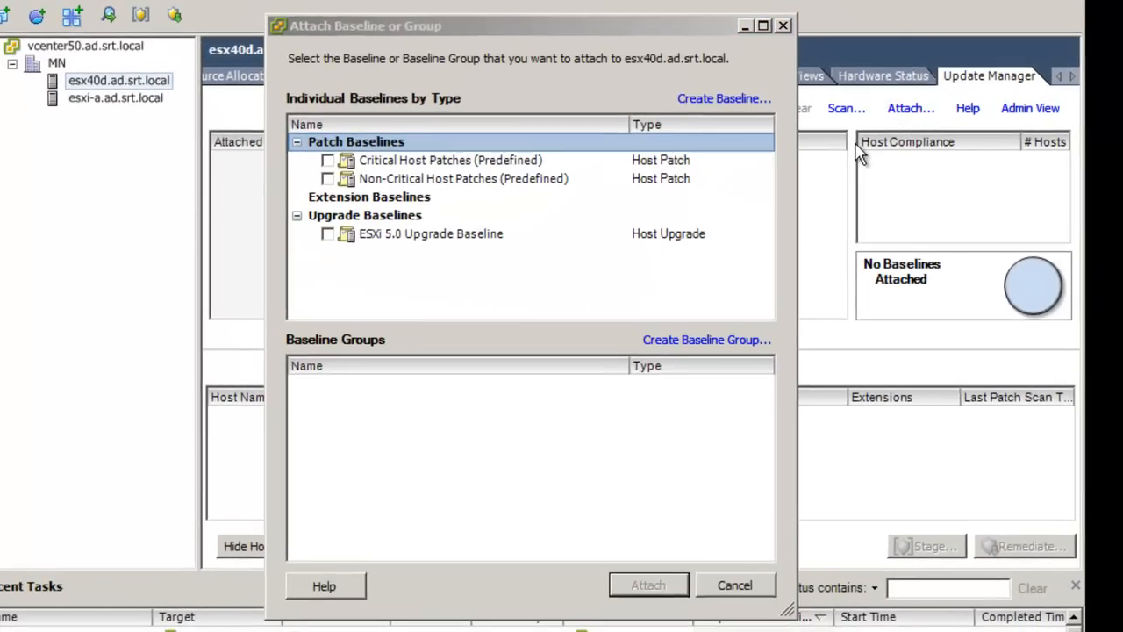
left_click(327, 233)
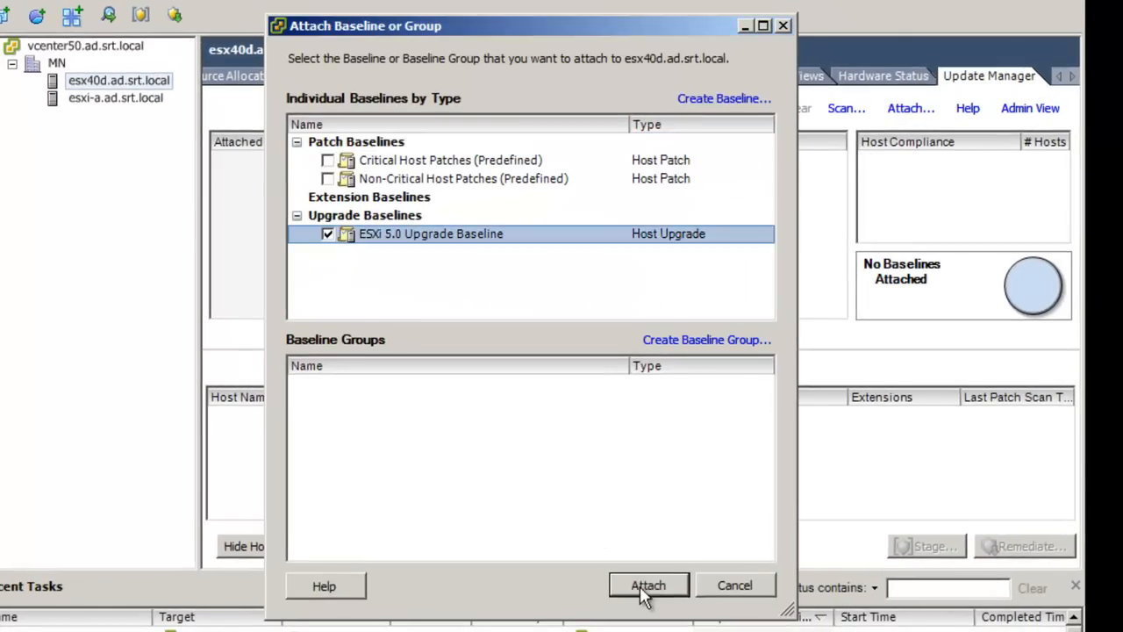
left_click(648, 584)
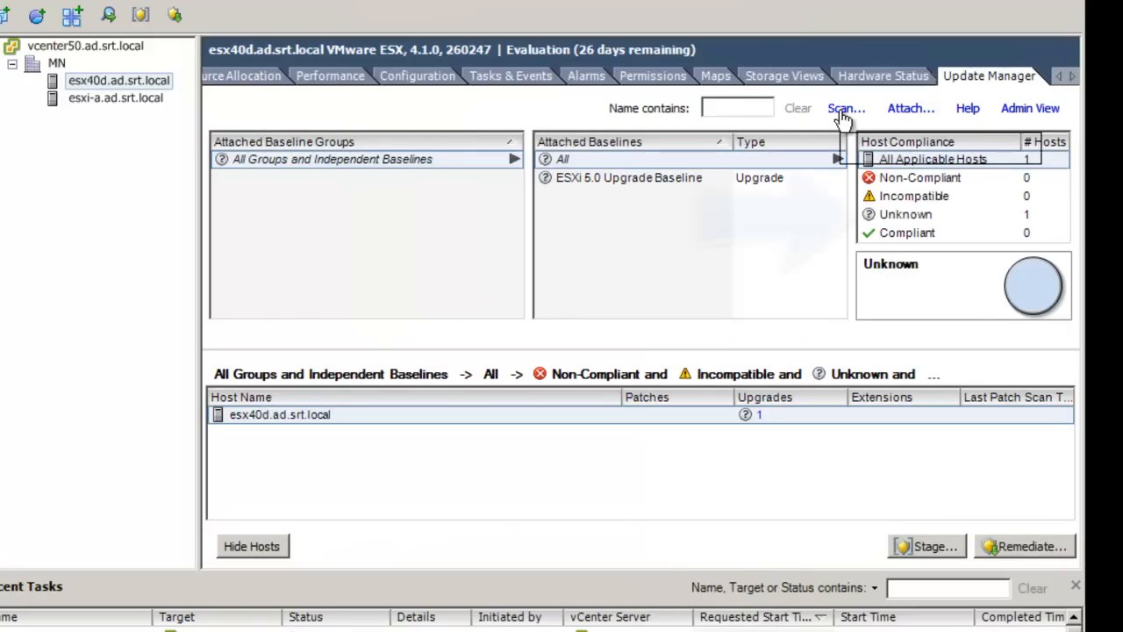
mouse_move(844, 115)
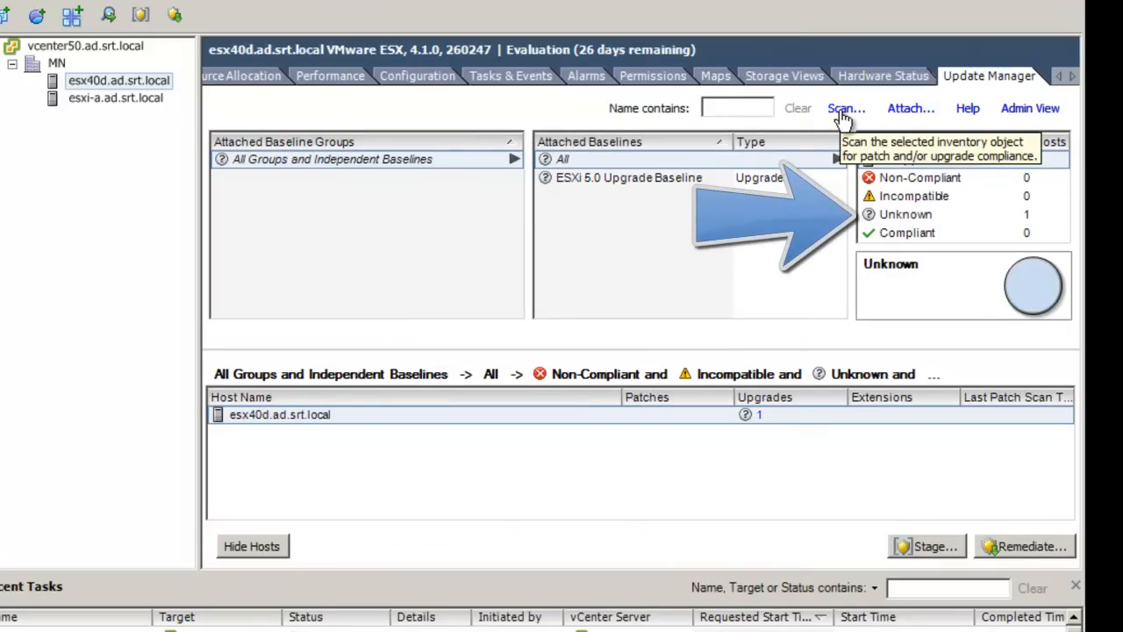
- Run an upgrades-only scan on esx40d, with patches and extensions left out
left_click(844, 108)
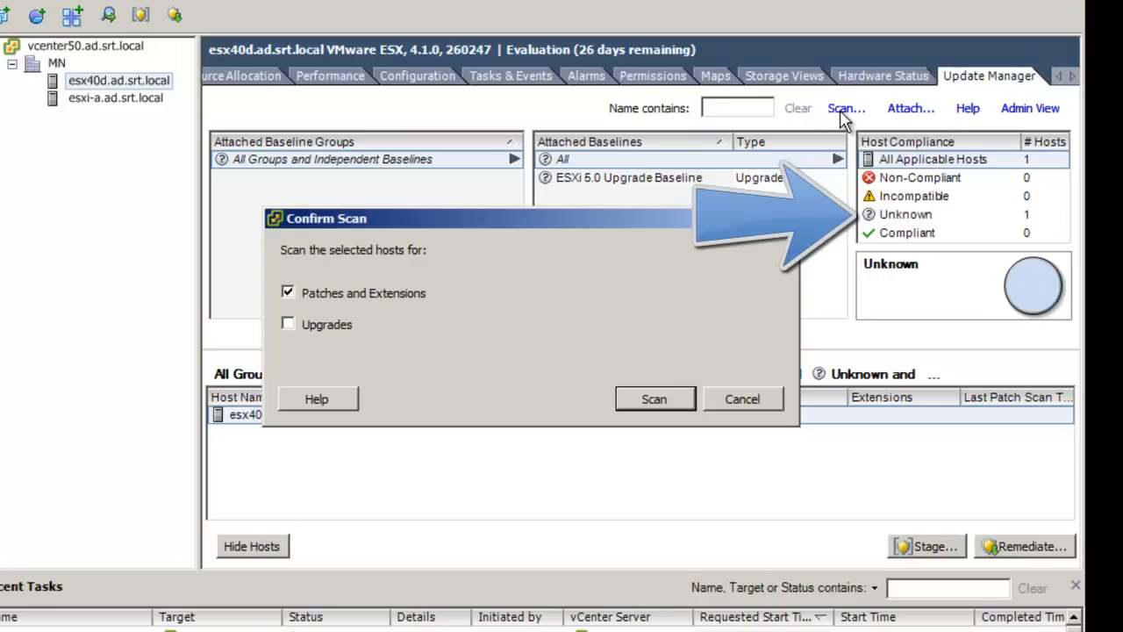
left_click(288, 322)
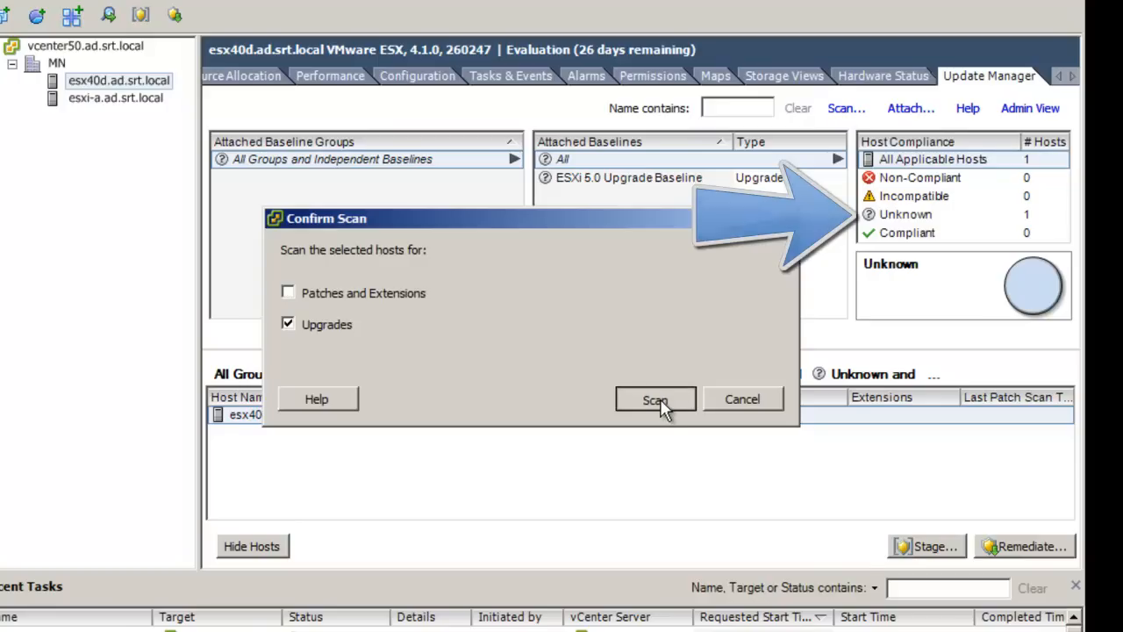
left_click(655, 398)
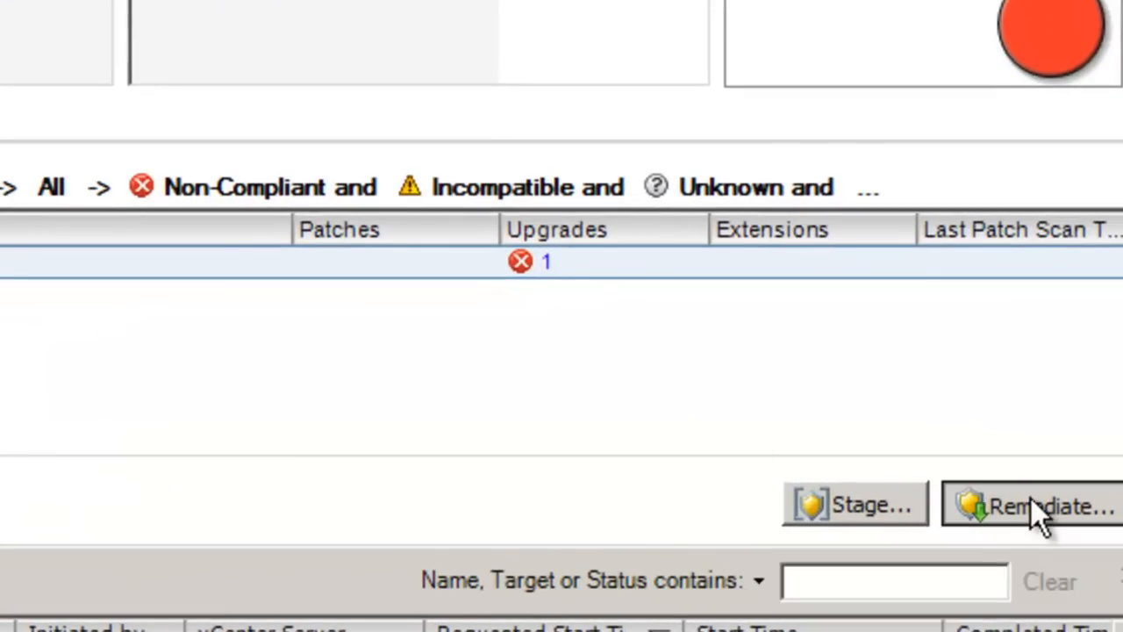
- Start remediating esx40d with the ESXi 5.0 Upgrade Baseline selected, advancing to the EULA
left_click(1026, 508)
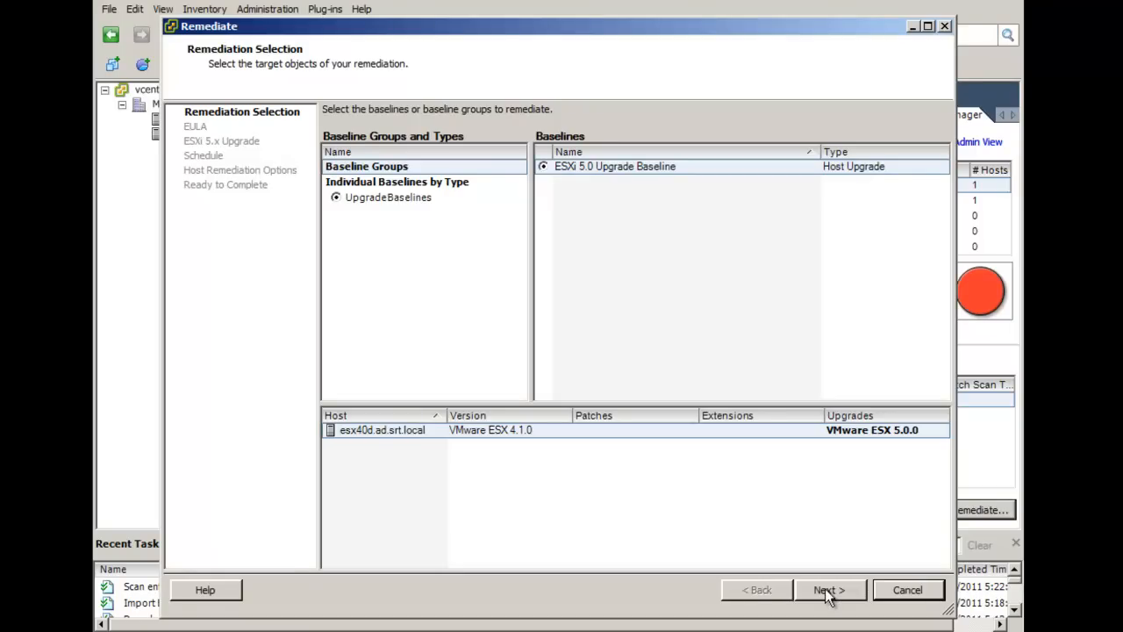
left_click(829, 590)
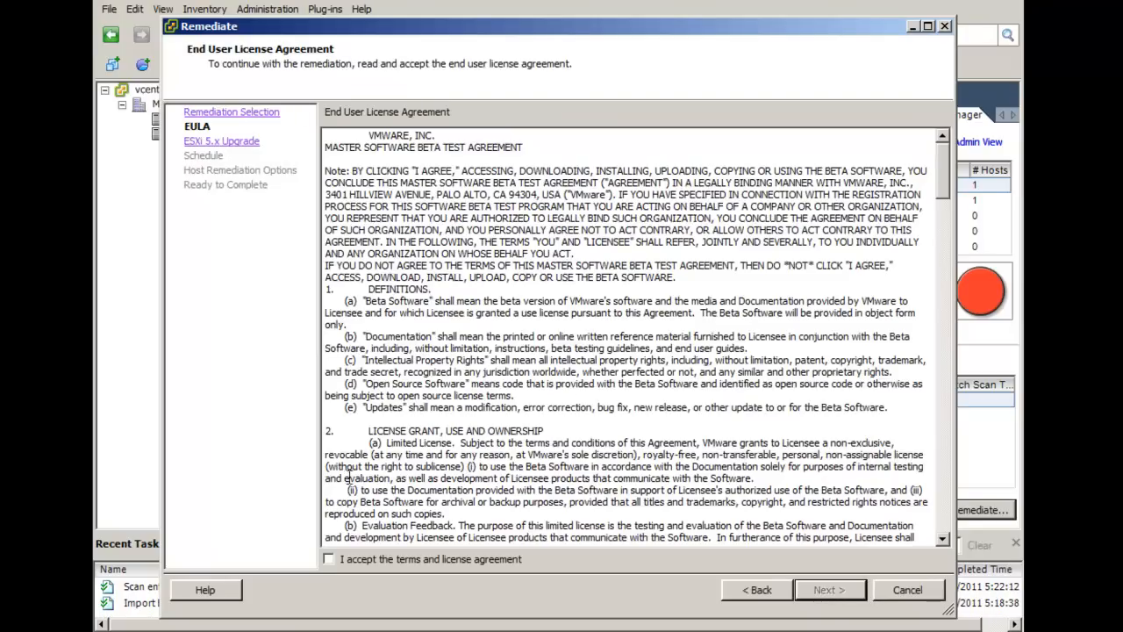
- Accept the license agreement and ignore incompatible third-party software, advancing to Schedule
left_click(329, 559)
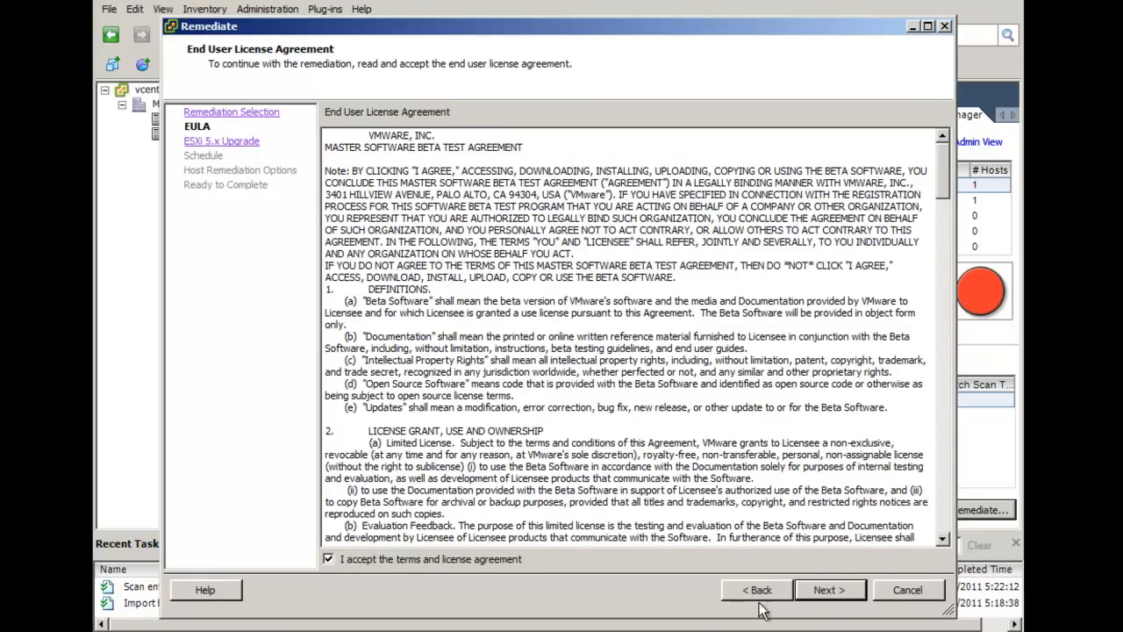
left_click(829, 590)
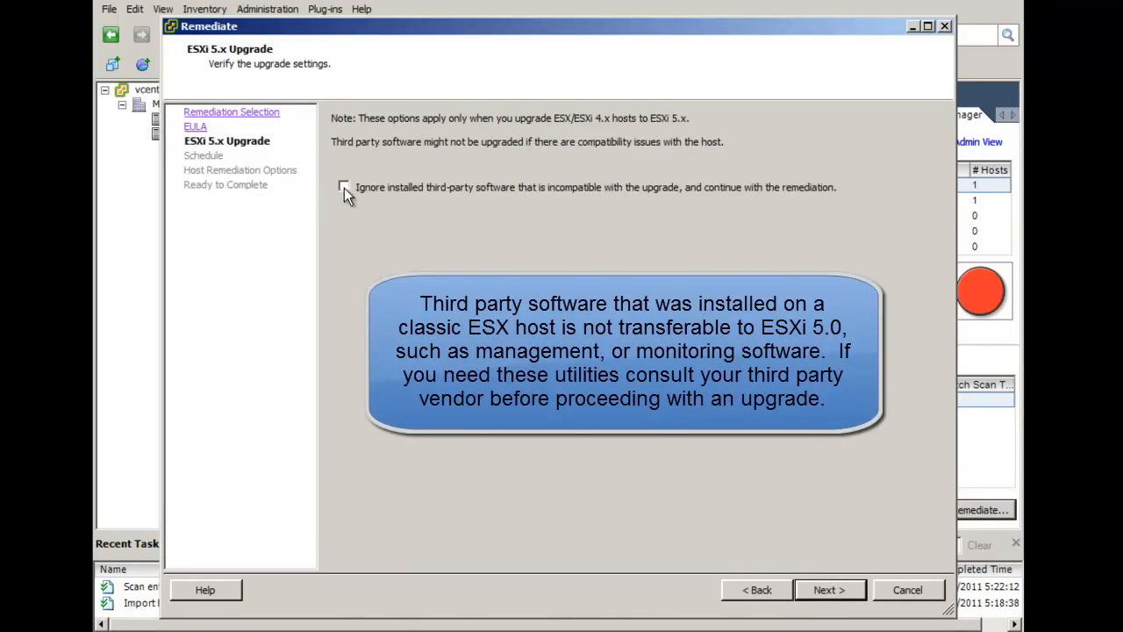
left_click(344, 186)
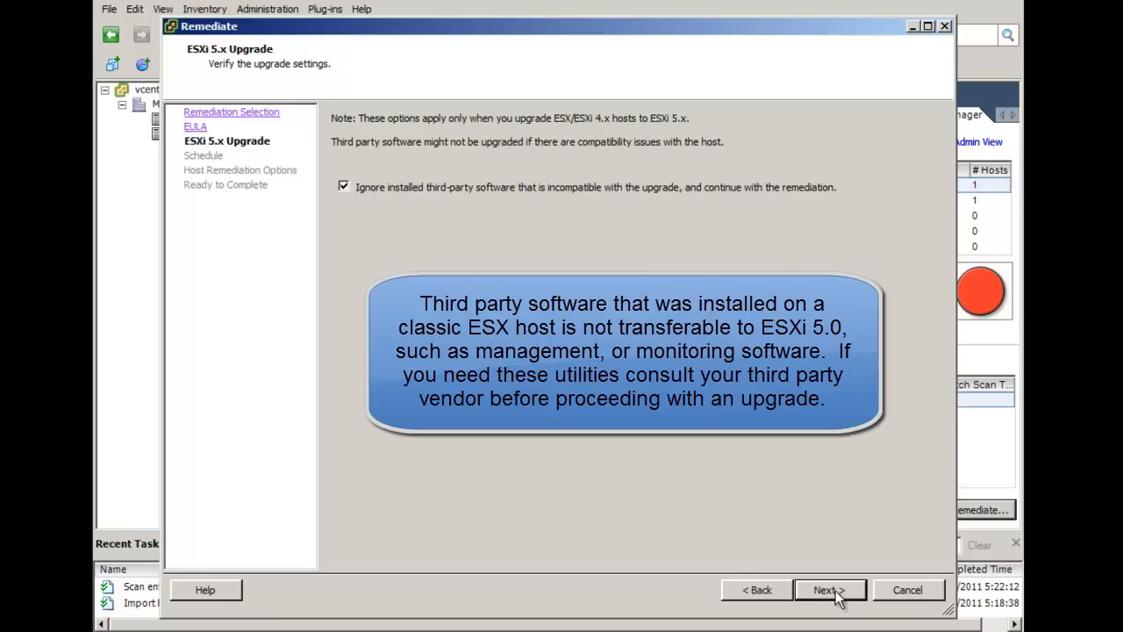
left_click(827, 590)
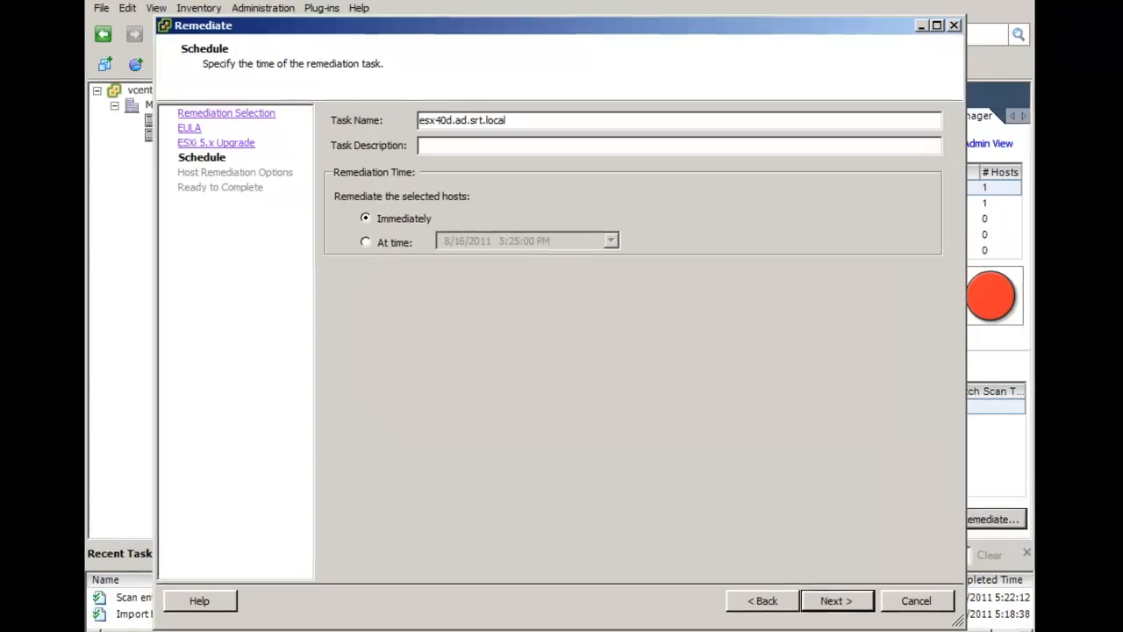
- Set task description 'Upgrade to ESXi 5.0', run immediately, and reach Ready to Complete
type("Upgrade to ES")
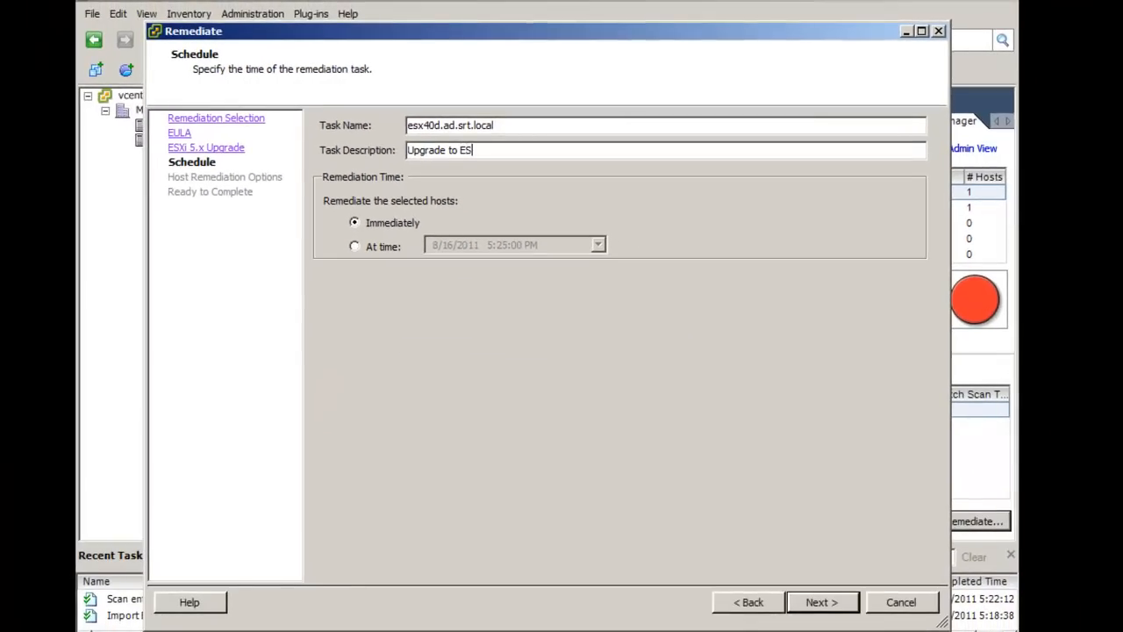
type("Xi 5.0")
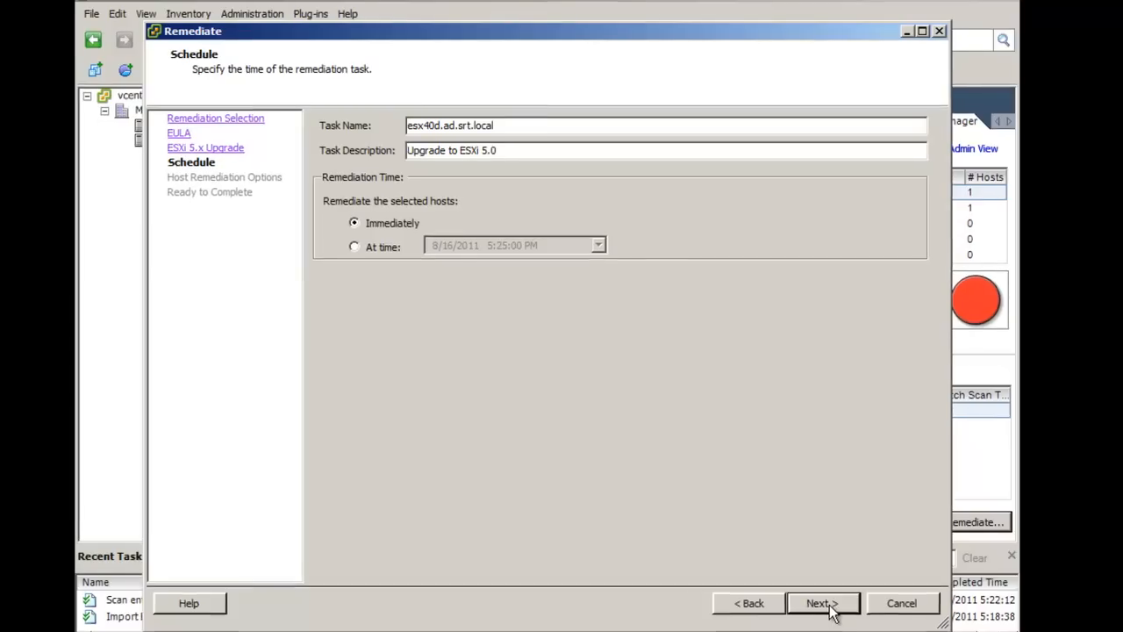
left_click(823, 603)
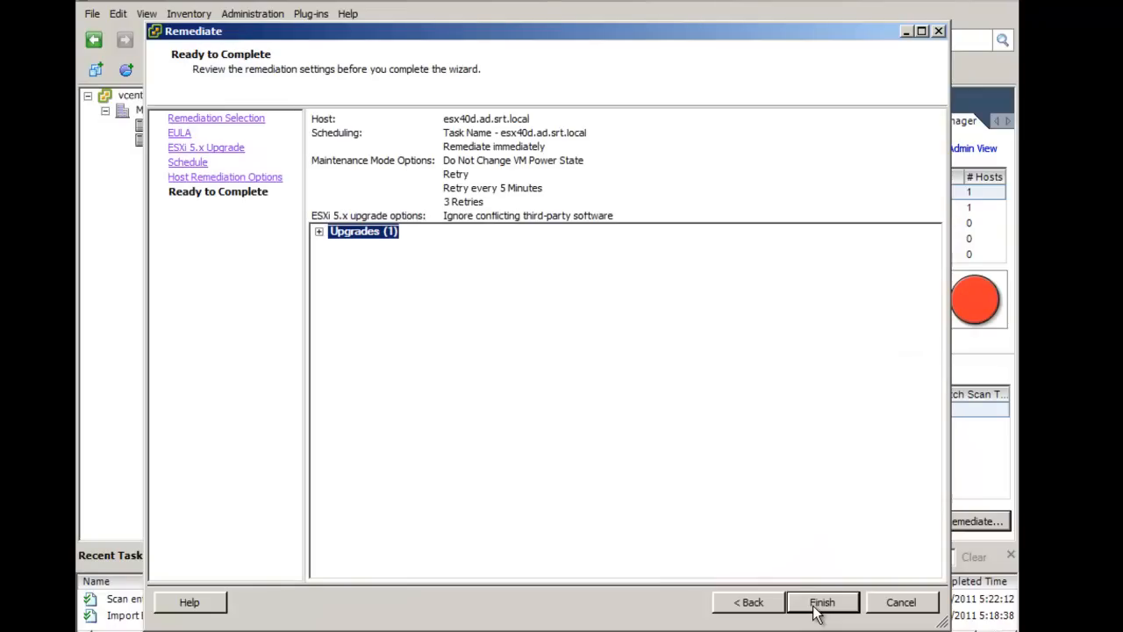
mouse_move(320, 235)
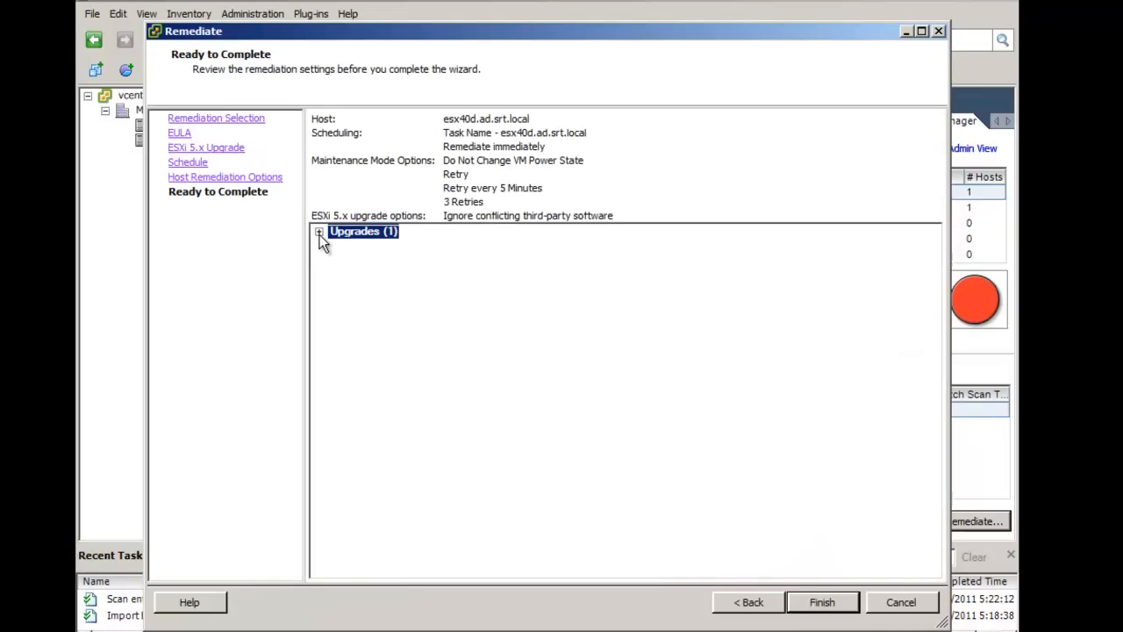
- Finish the Remediate wizard so the Remediate entity task for esx40d starts running
left_click(823, 601)
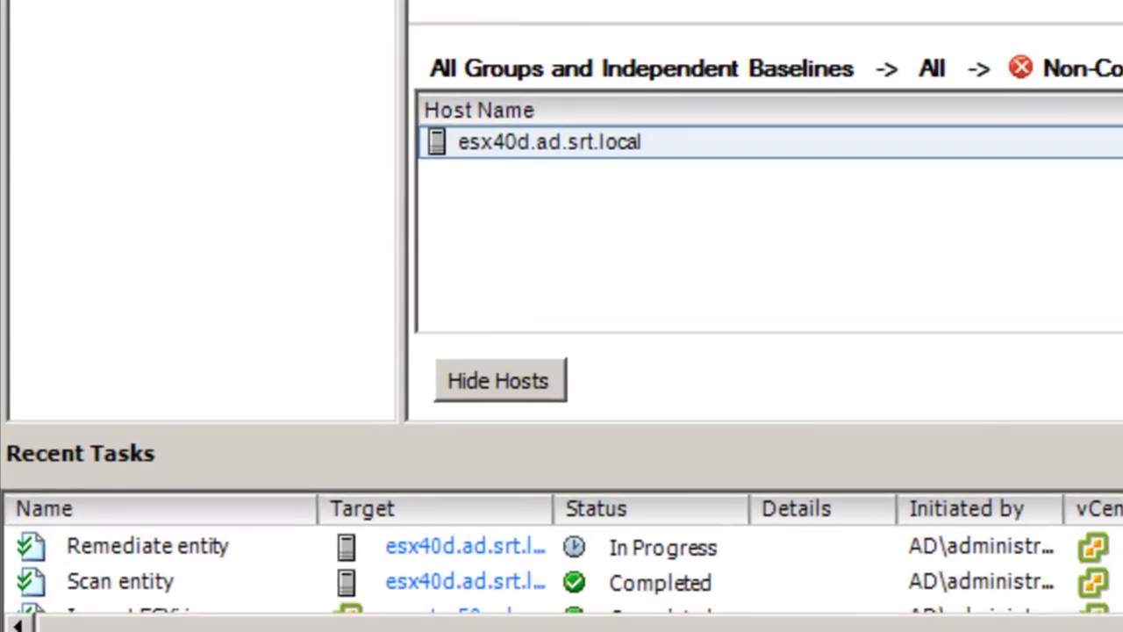